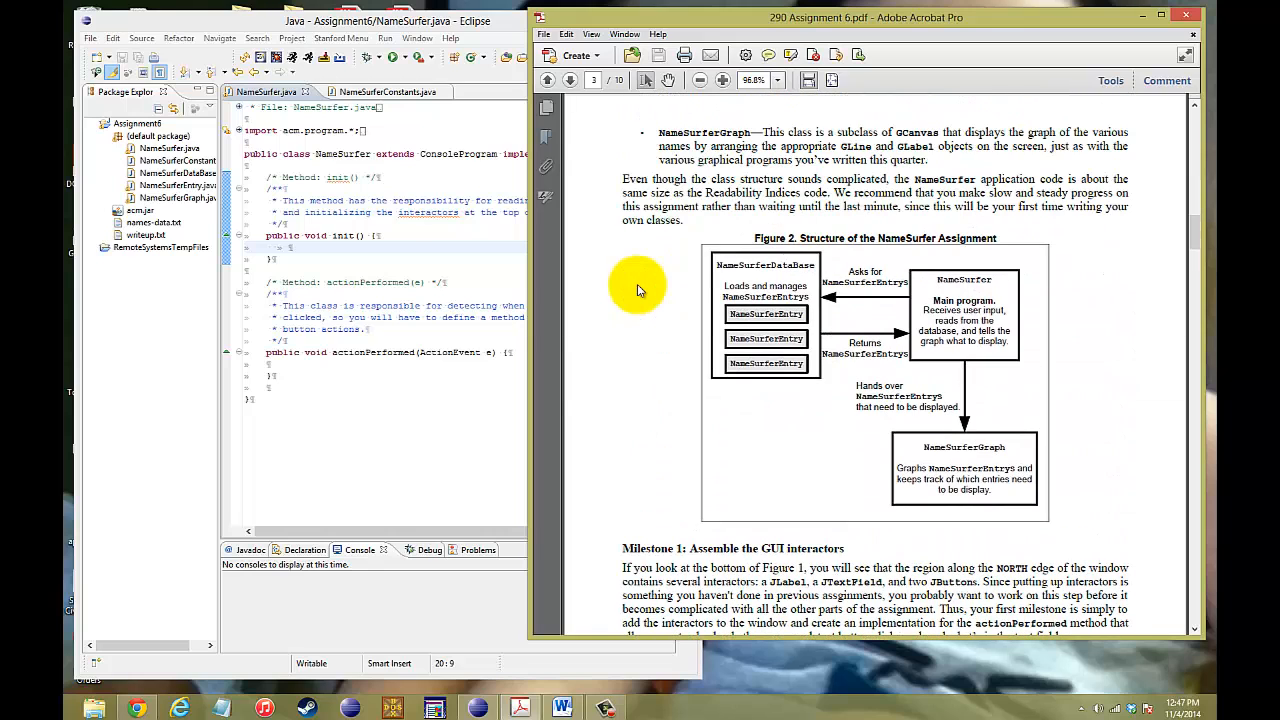
{"action": "mouse_move", "coordinate": [650, 290]}
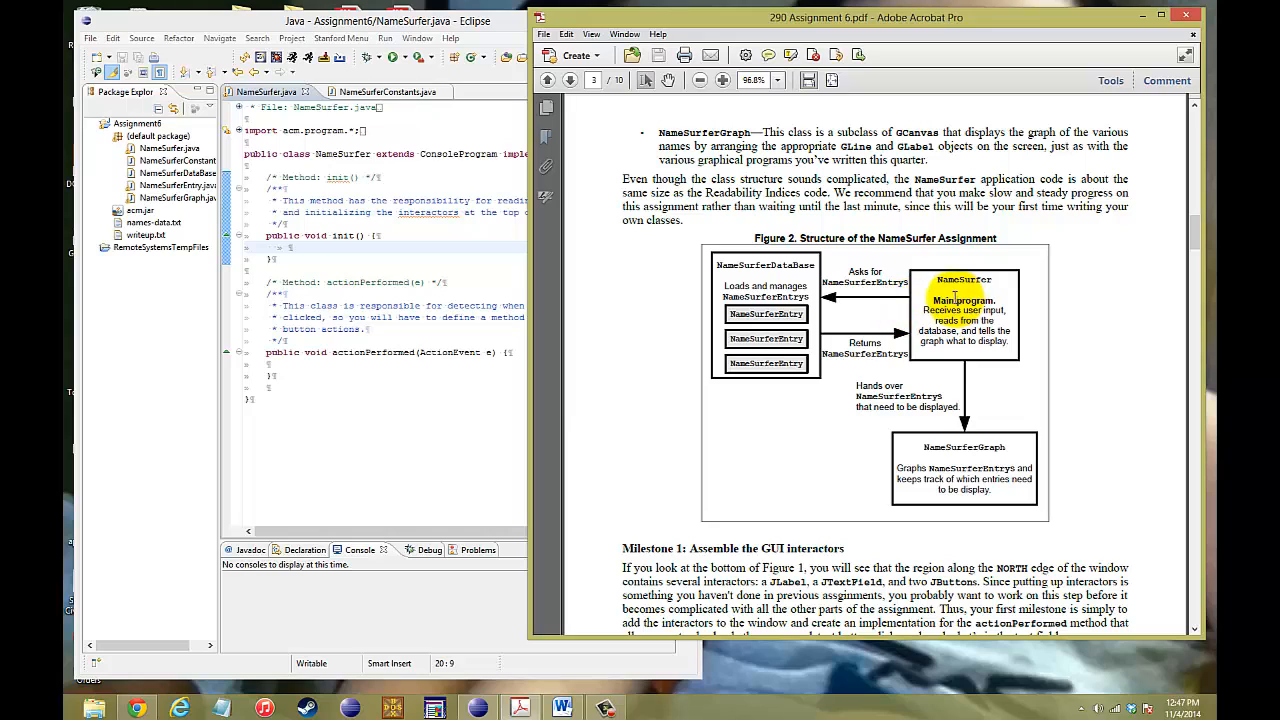
{"action": "mouse_move", "coordinate": [1004, 388]}
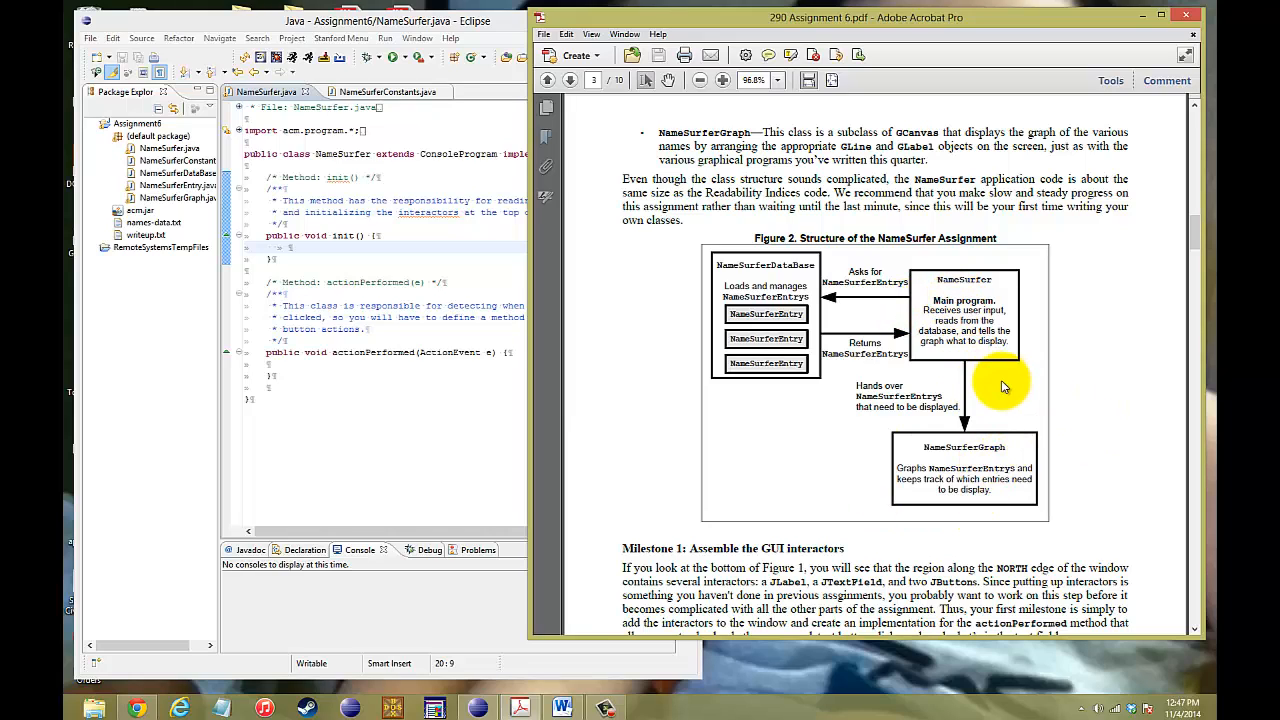
{"action": "mouse_move", "coordinate": [970, 384]}
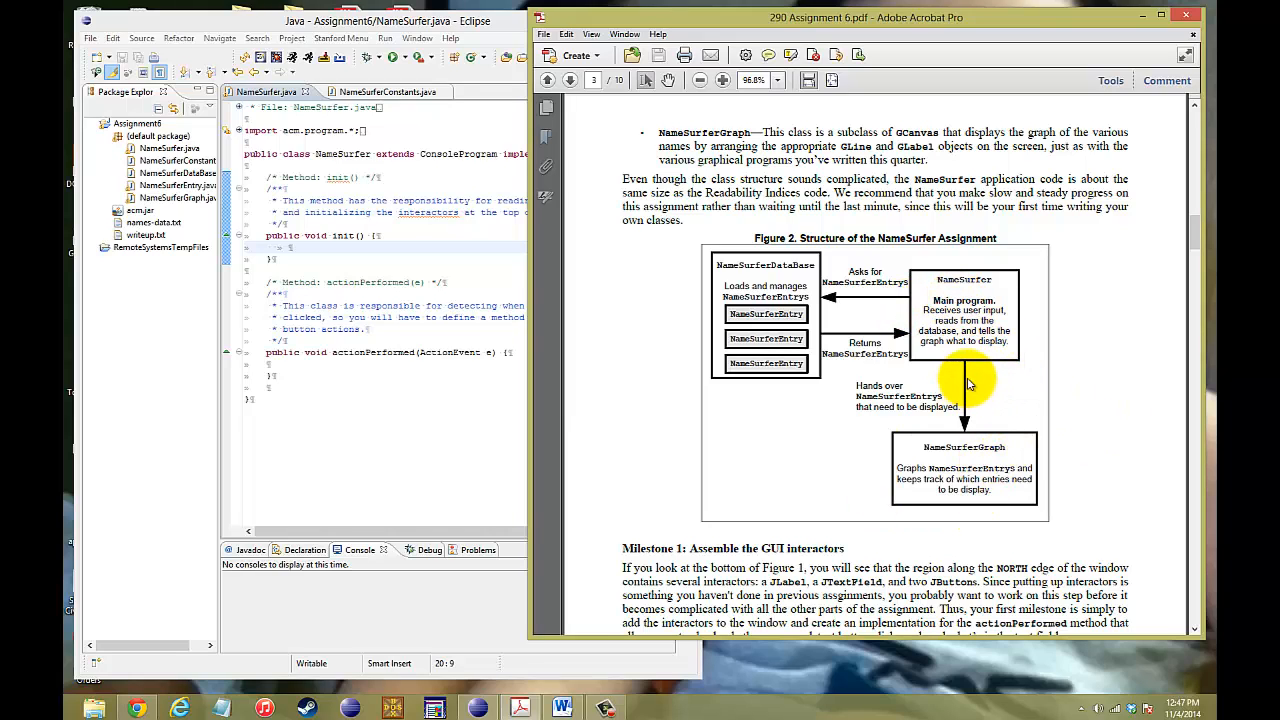
{"action": "mouse_move", "coordinate": [952, 366]}
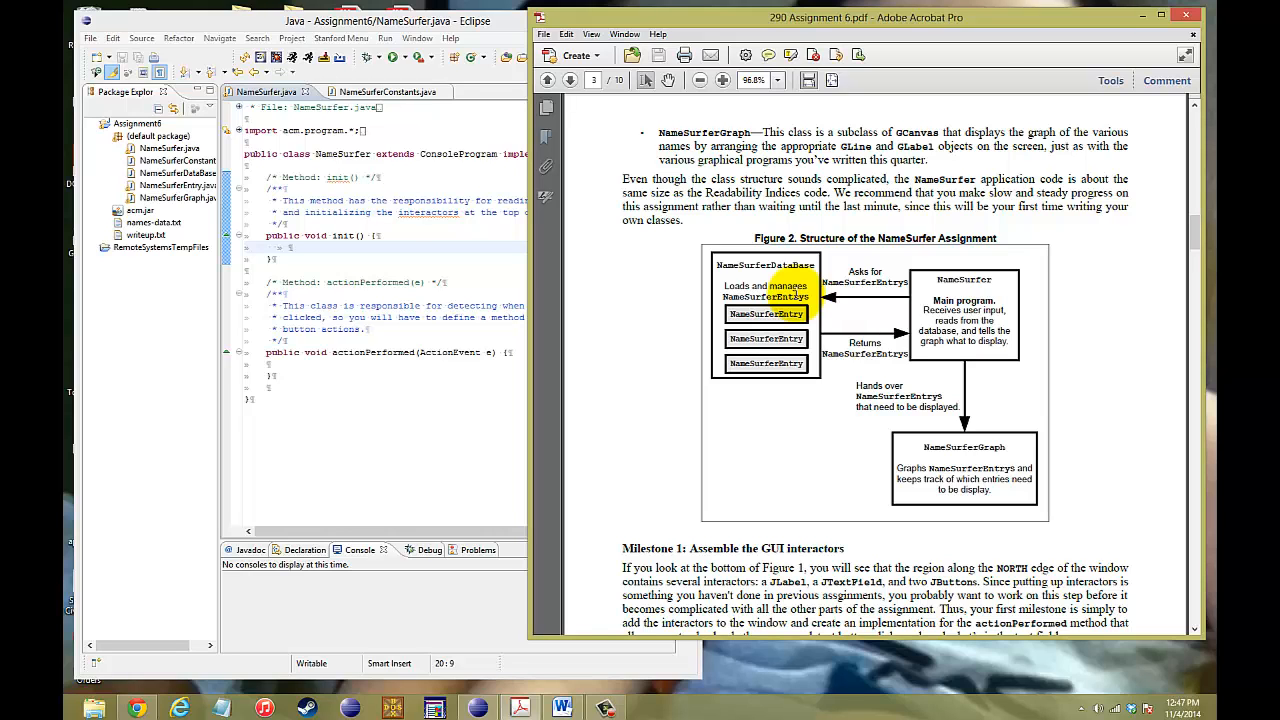
Scroll the assignment PDF down past Figure 3, the Milestone 1 illustration.
{"action": "scroll", "scroll_direction": "down", "scroll_amount": 3}
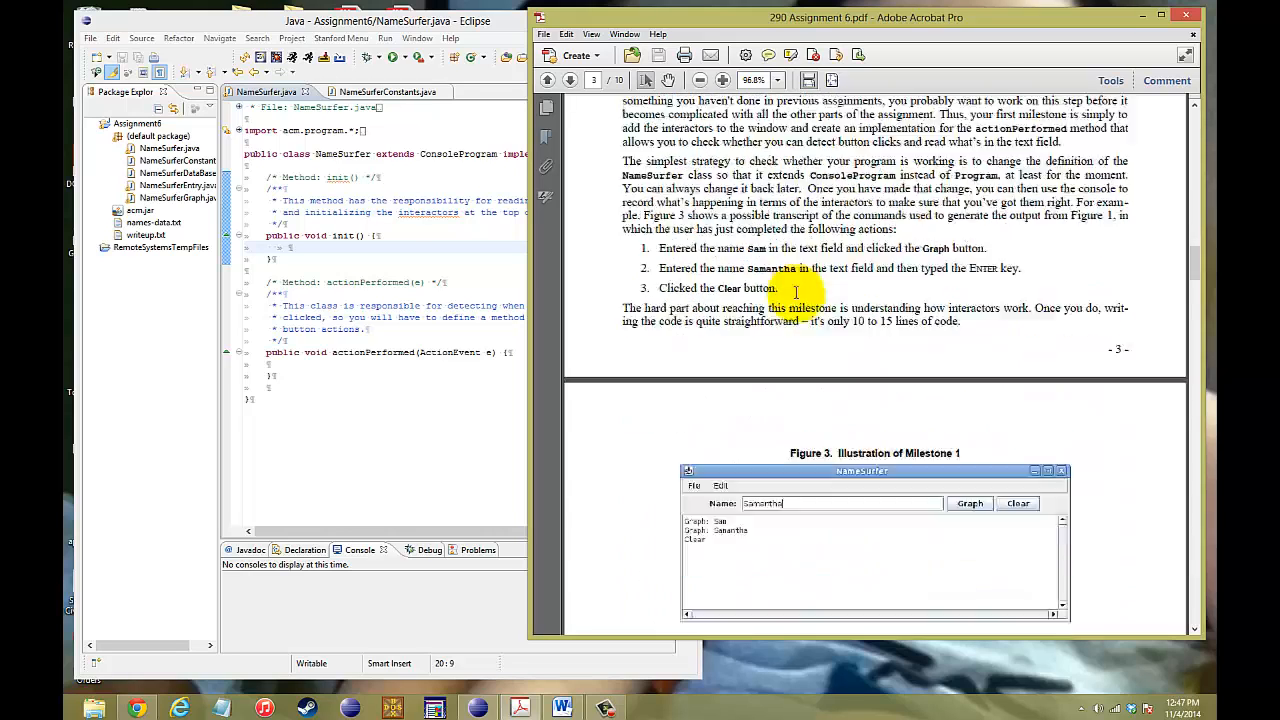
{"action": "scroll", "scroll_direction": "down", "scroll_amount": 3}
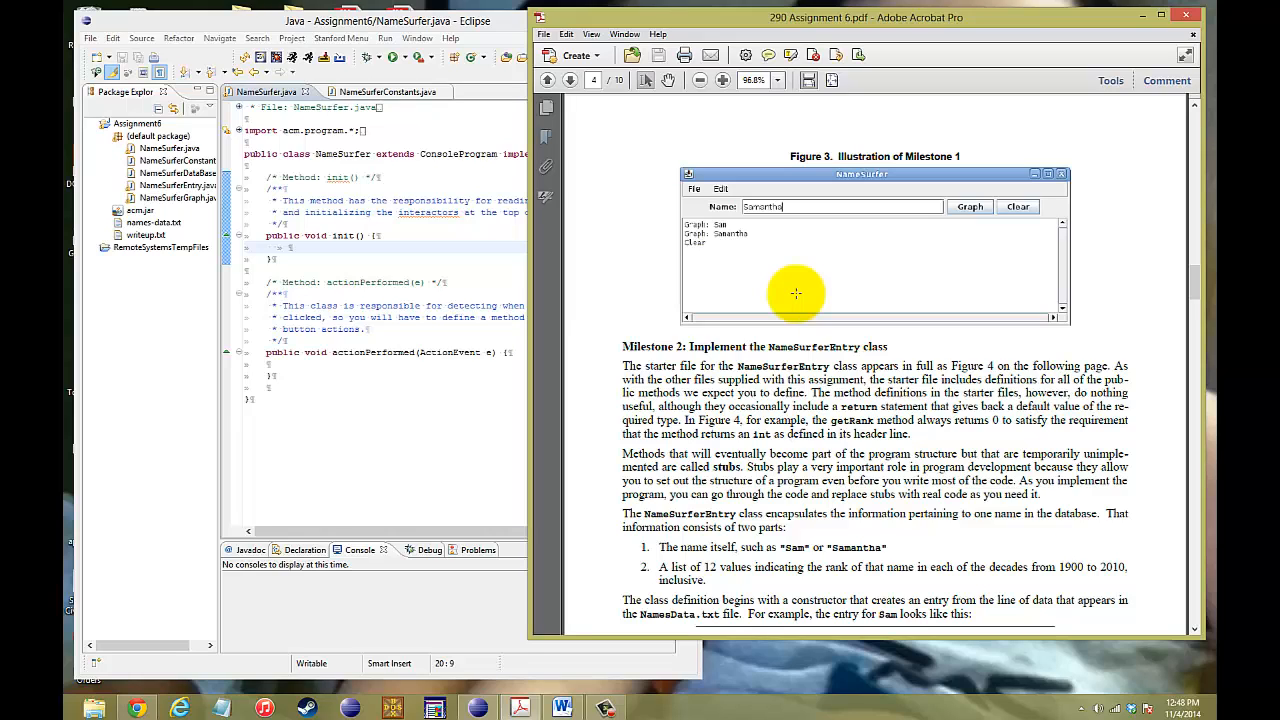
{"action": "mouse_move", "coordinate": [476, 292]}
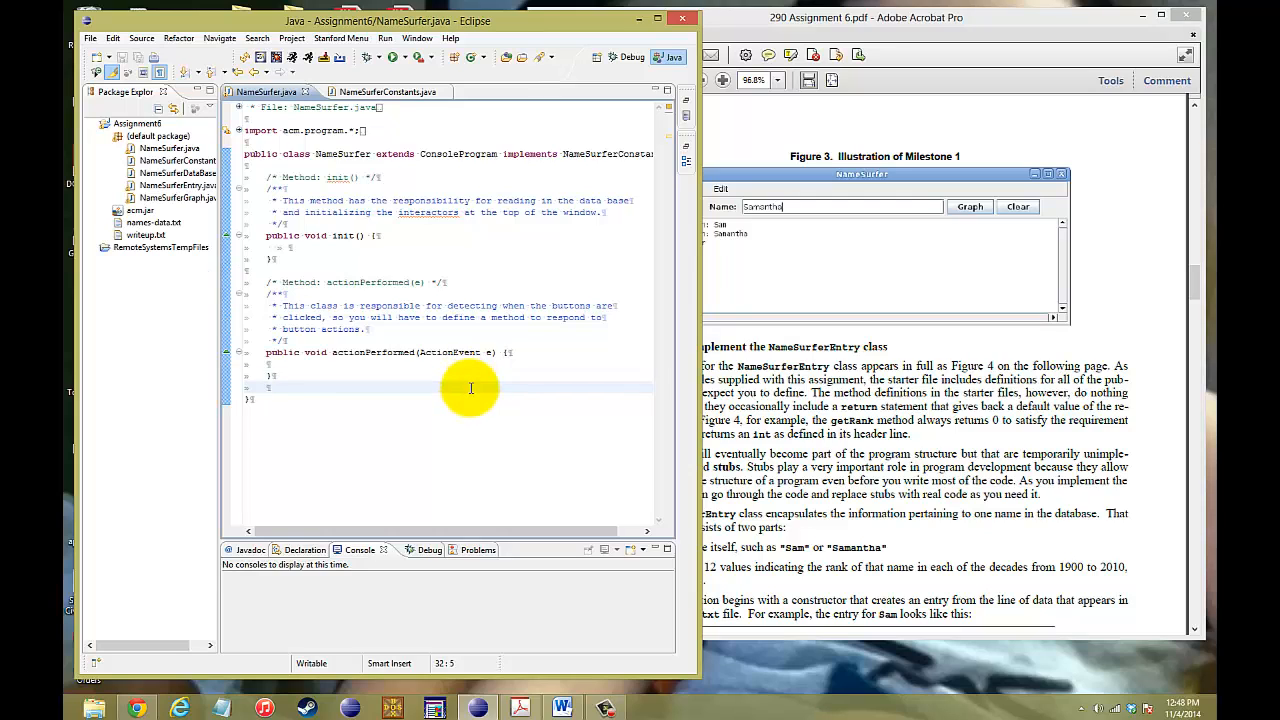
Declare private JLabel nameLabel and private JTextField nameField fields in NameSurfer.
{"action": "type", "text": "private"}
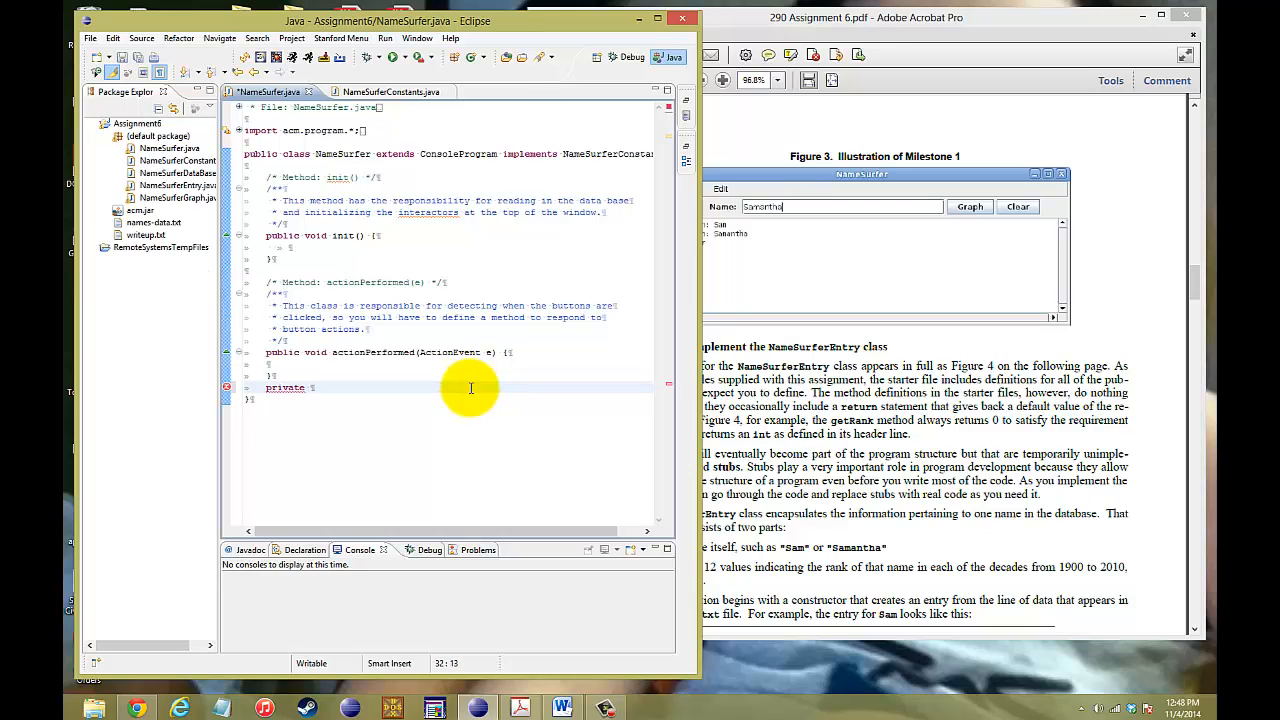
{"action": "type", "text": "JLab"}
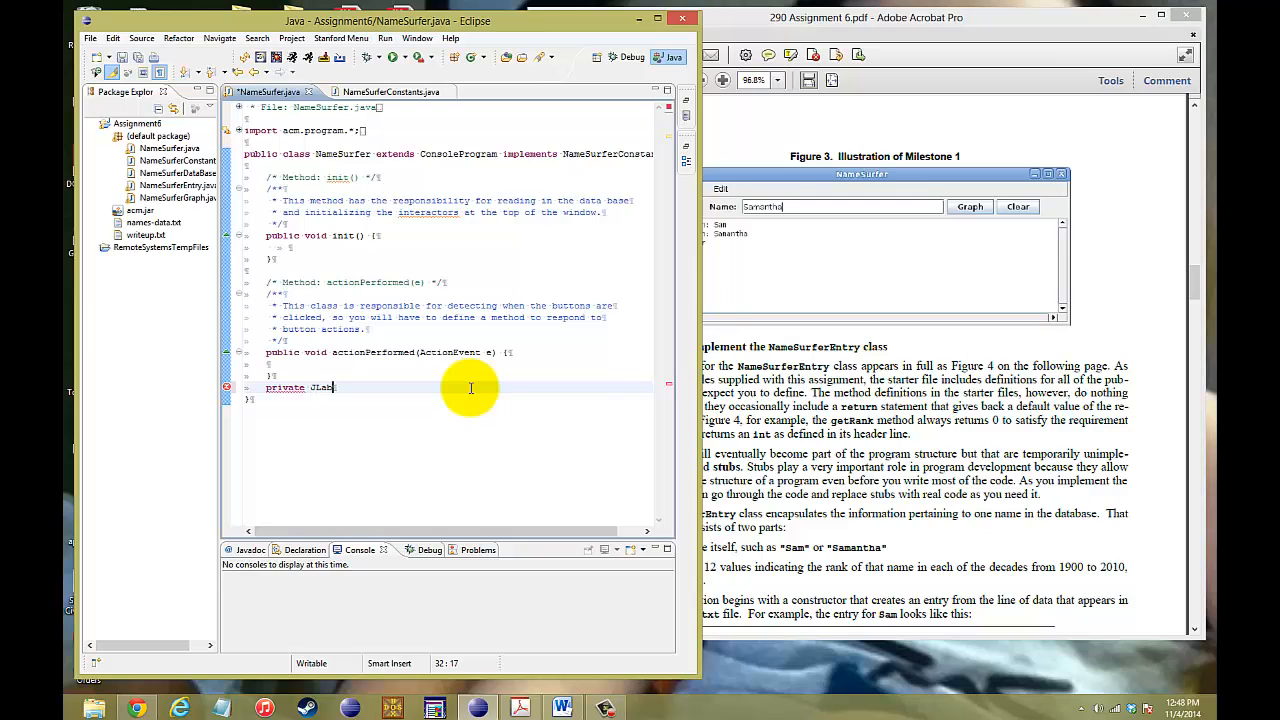
{"action": "type", "text": "el name"}
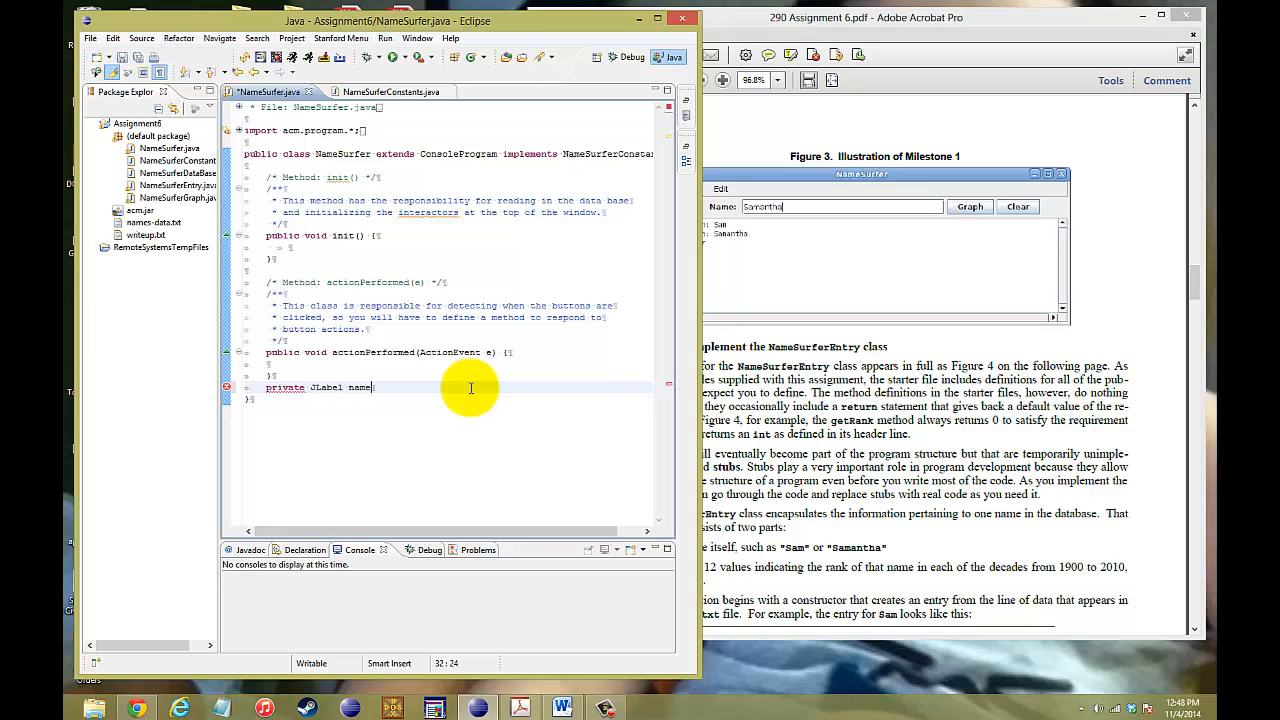
{"action": "type", "text": "Label1"}
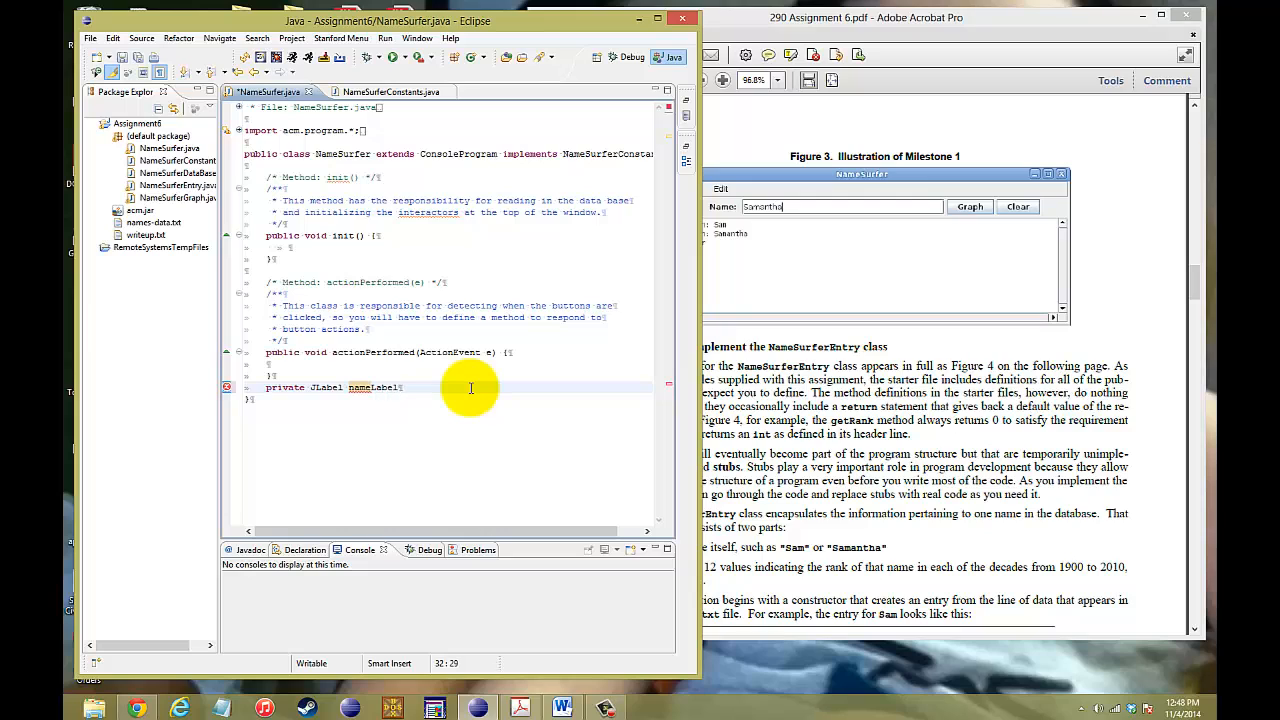
{"action": "type", "text": "private"}
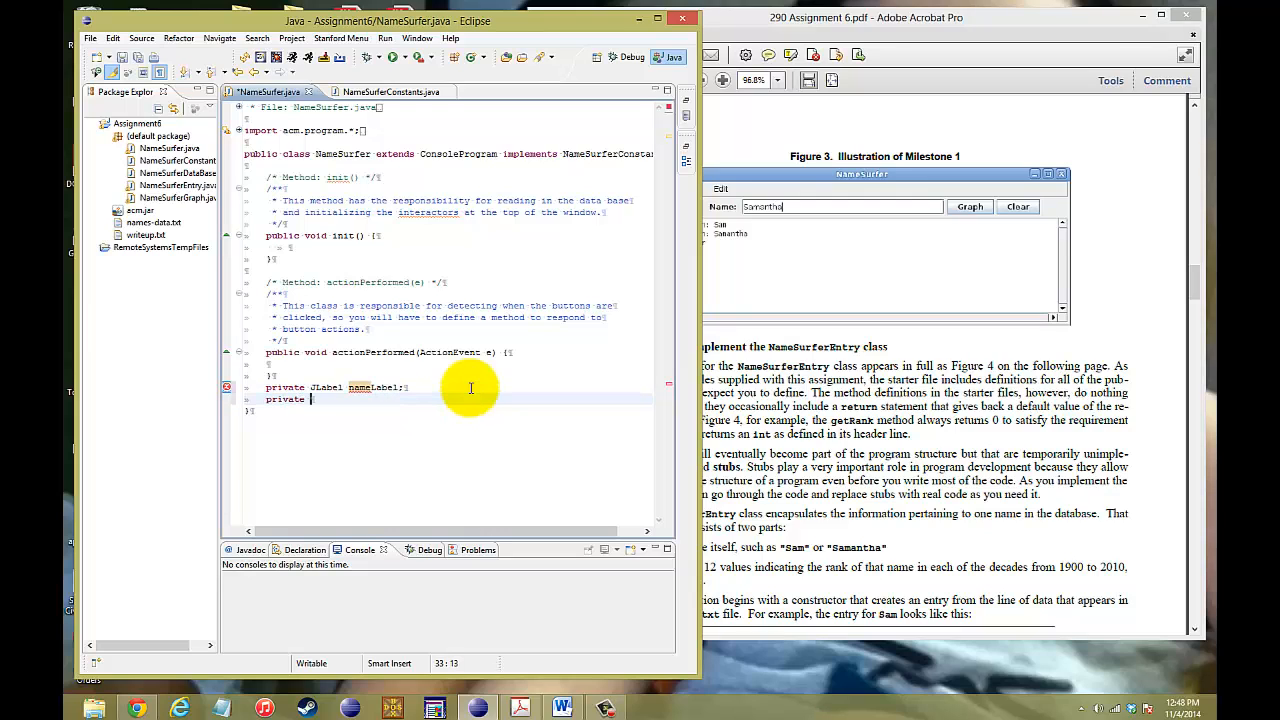
{"action": "type", "text": "JText"}
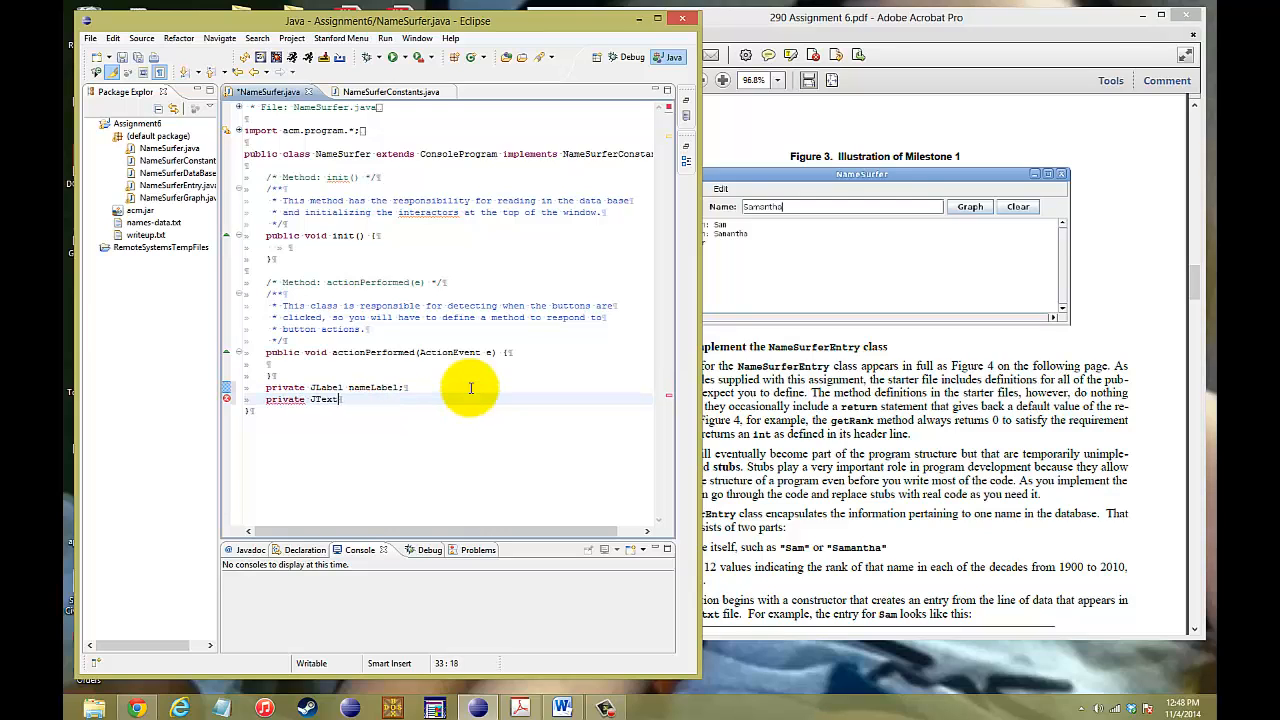
{"action": "type", "text": "Field"}
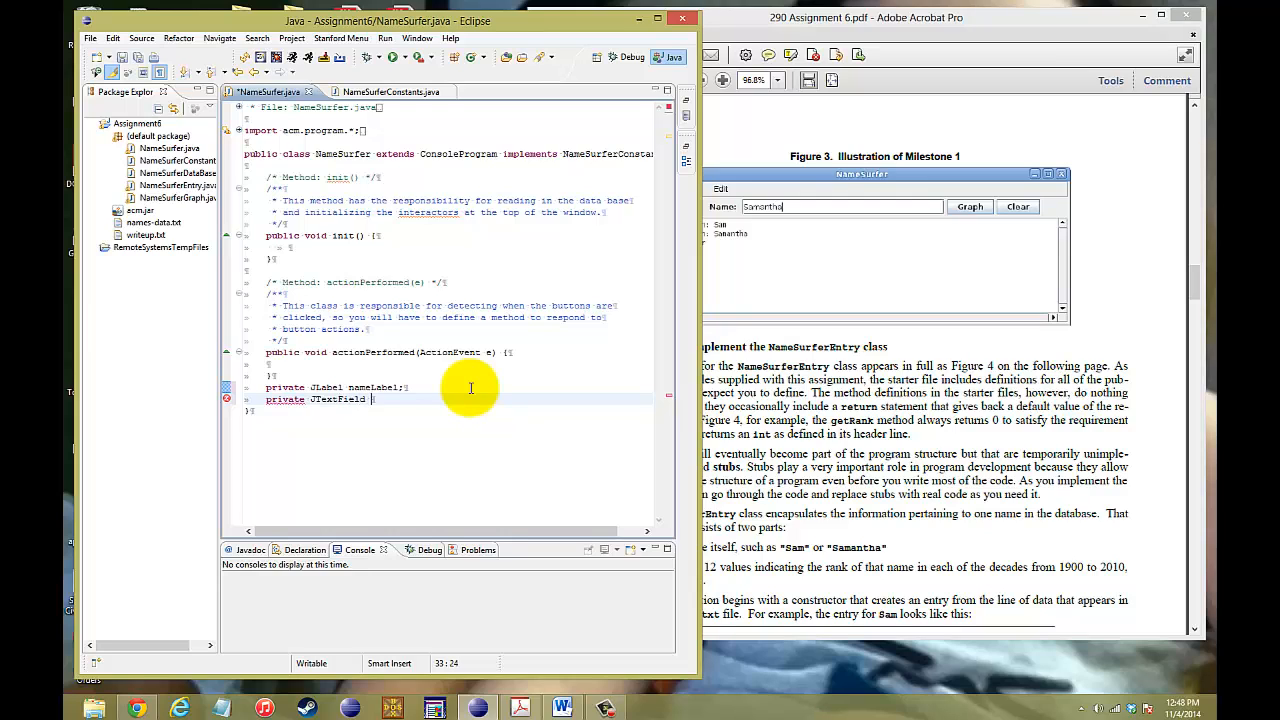
{"action": "type", "text": "nameFil"}
{"action": "type", "text": "private"}
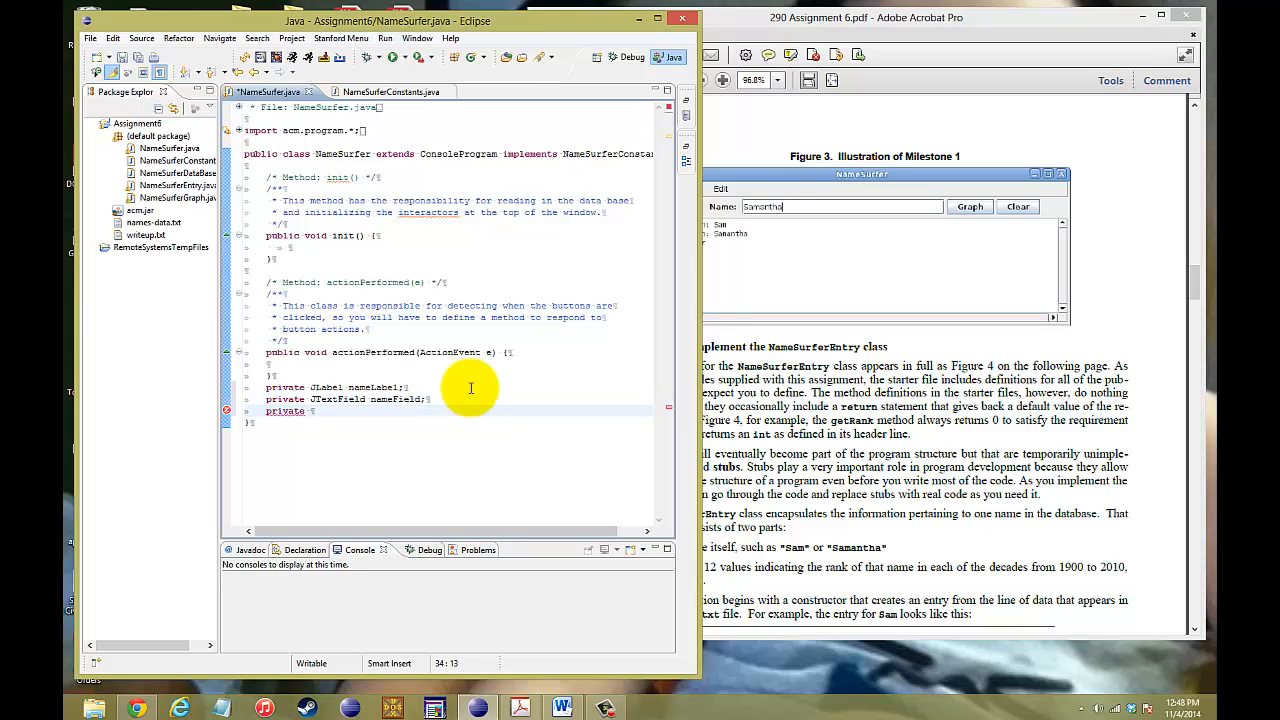
Declare private JButton graphButton and clearButton fields, then move into the init method.
{"action": "type", "text": "JButton g"}
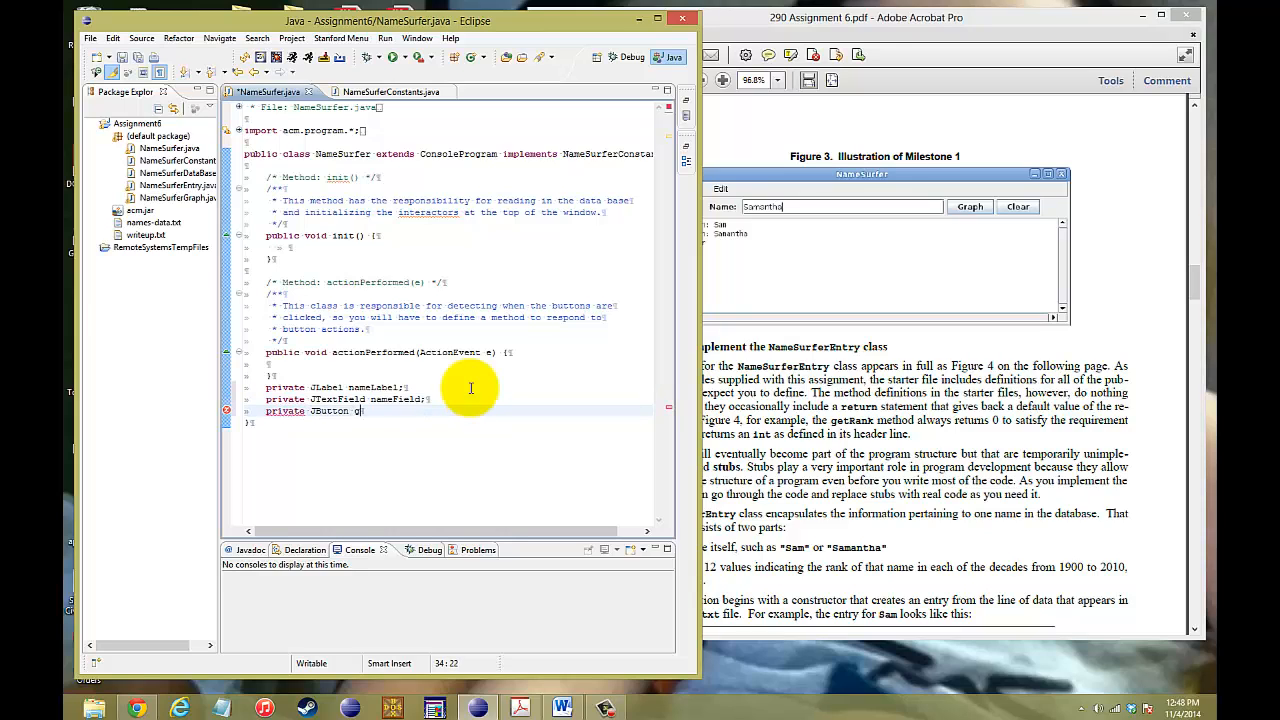
{"action": "type", "text": "raphButton;"}
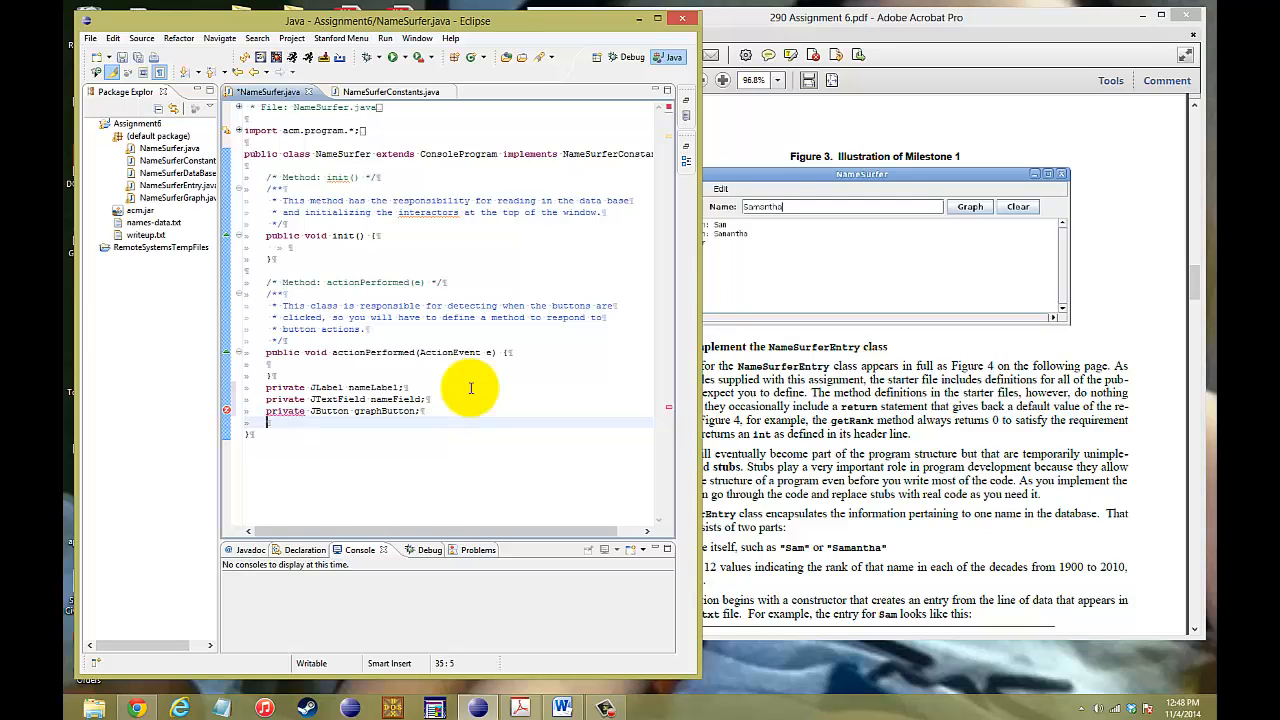
{"action": "type", "text": "private J"}
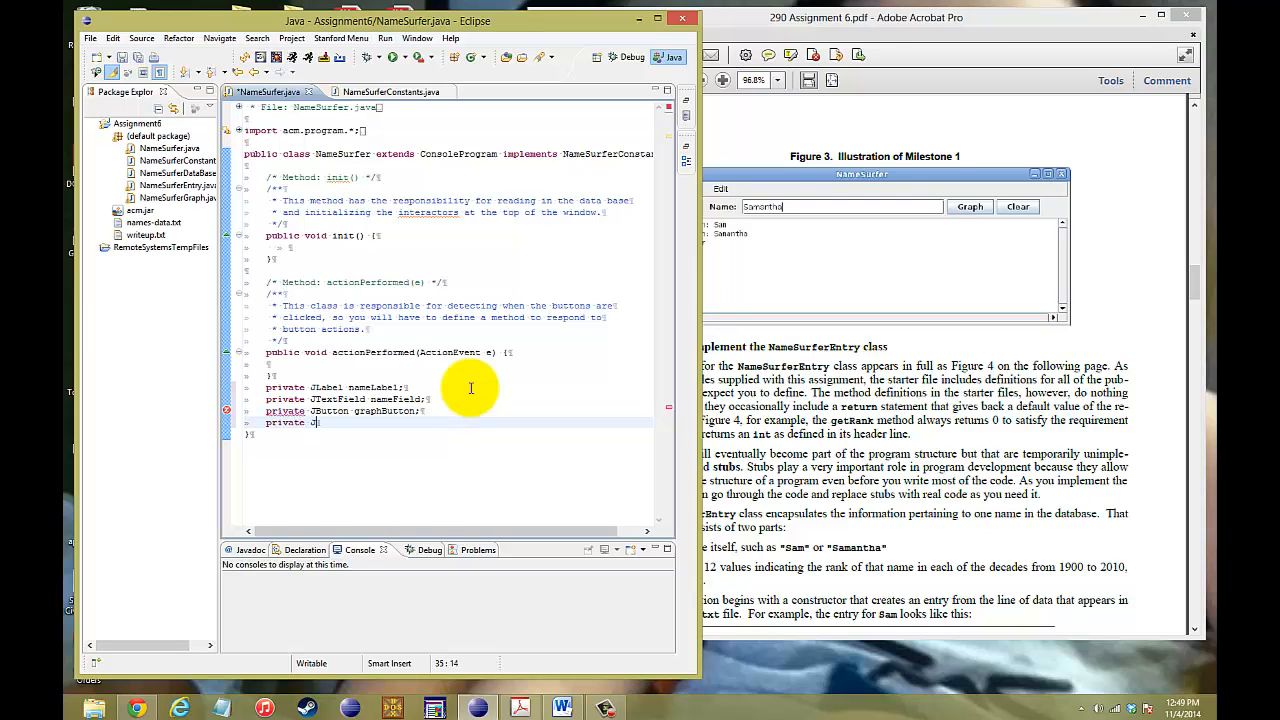
{"action": "type", "text": "Button"}
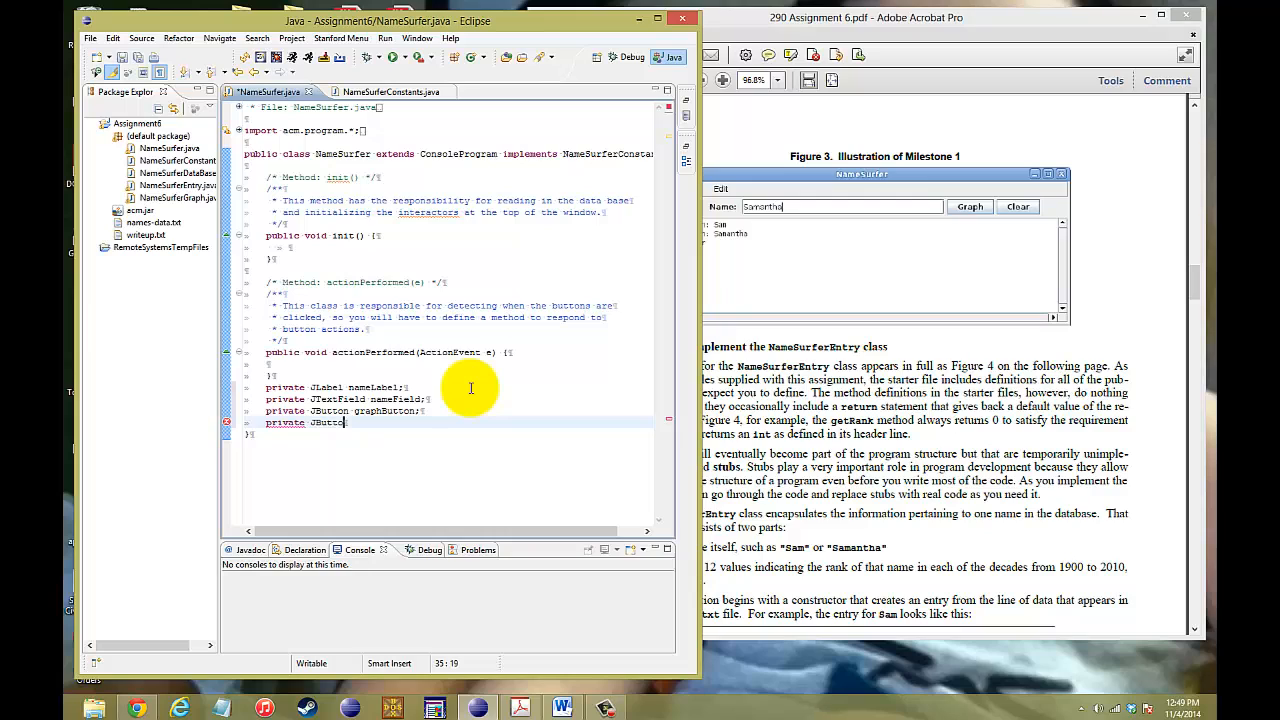
{"action": "type", "text": "clear"}
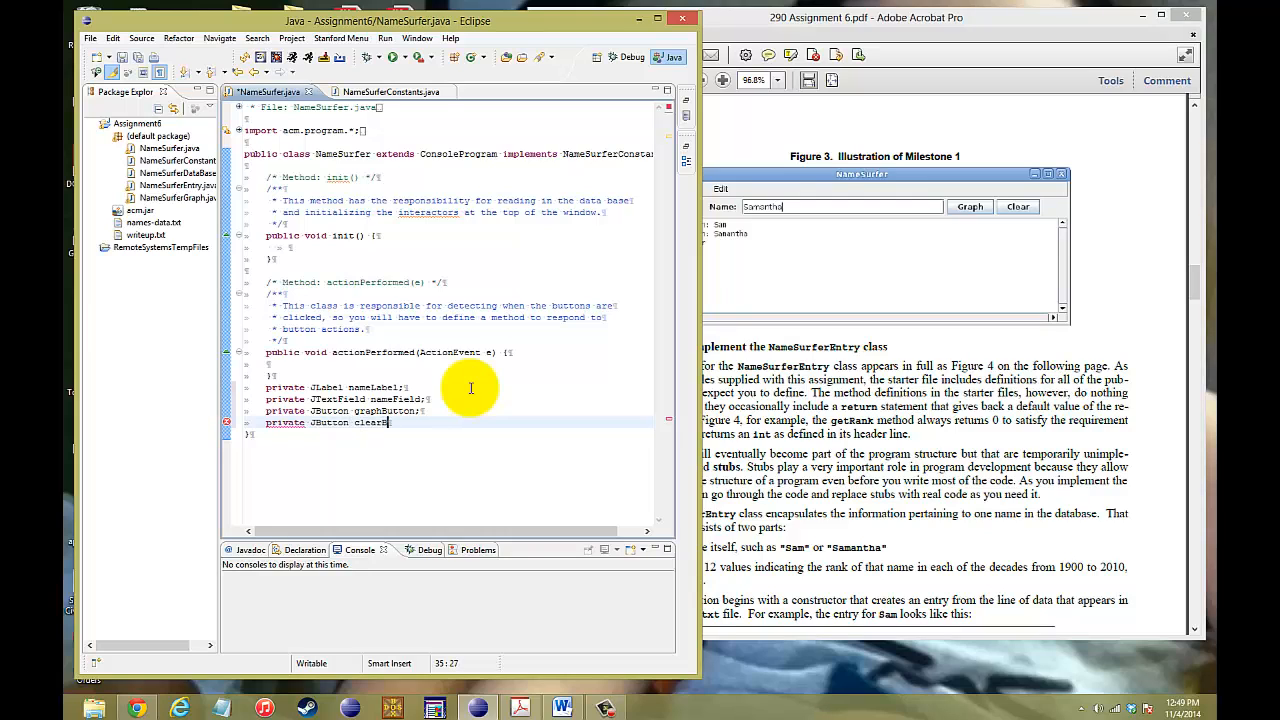
{"action": "type", "text": "Button;"}
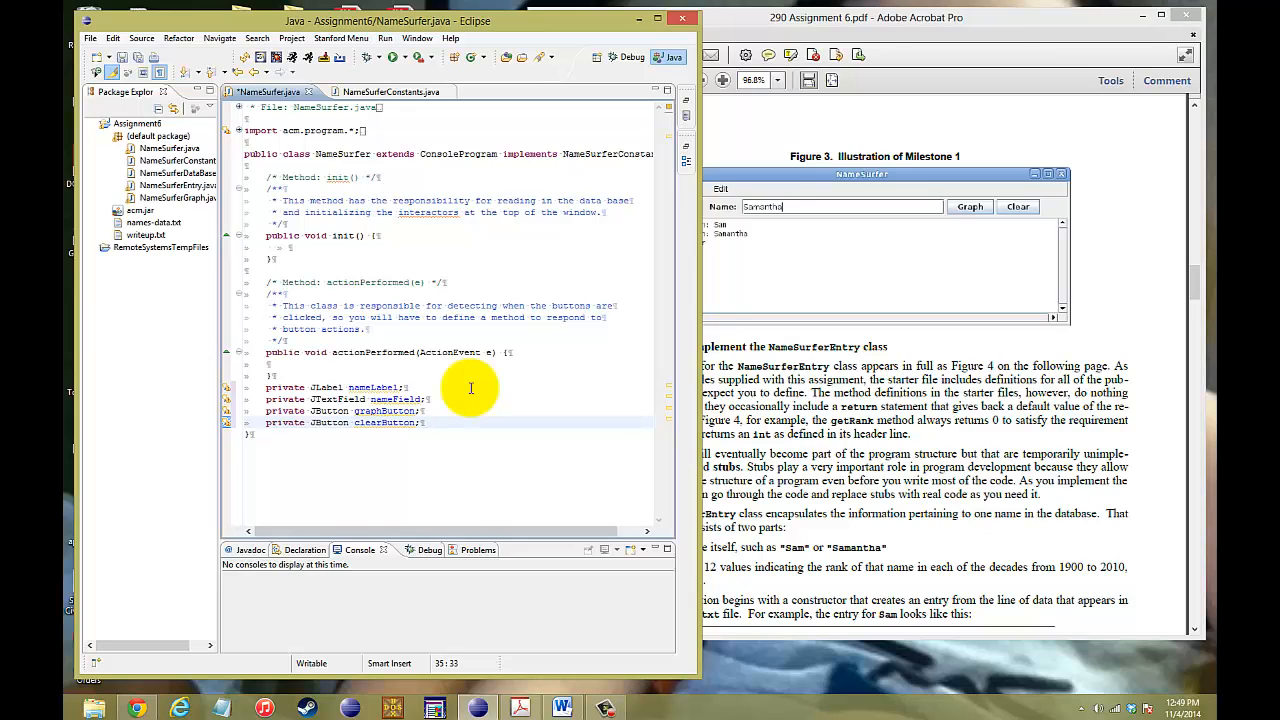
{"action": "left_click", "coordinate": [270, 364]}
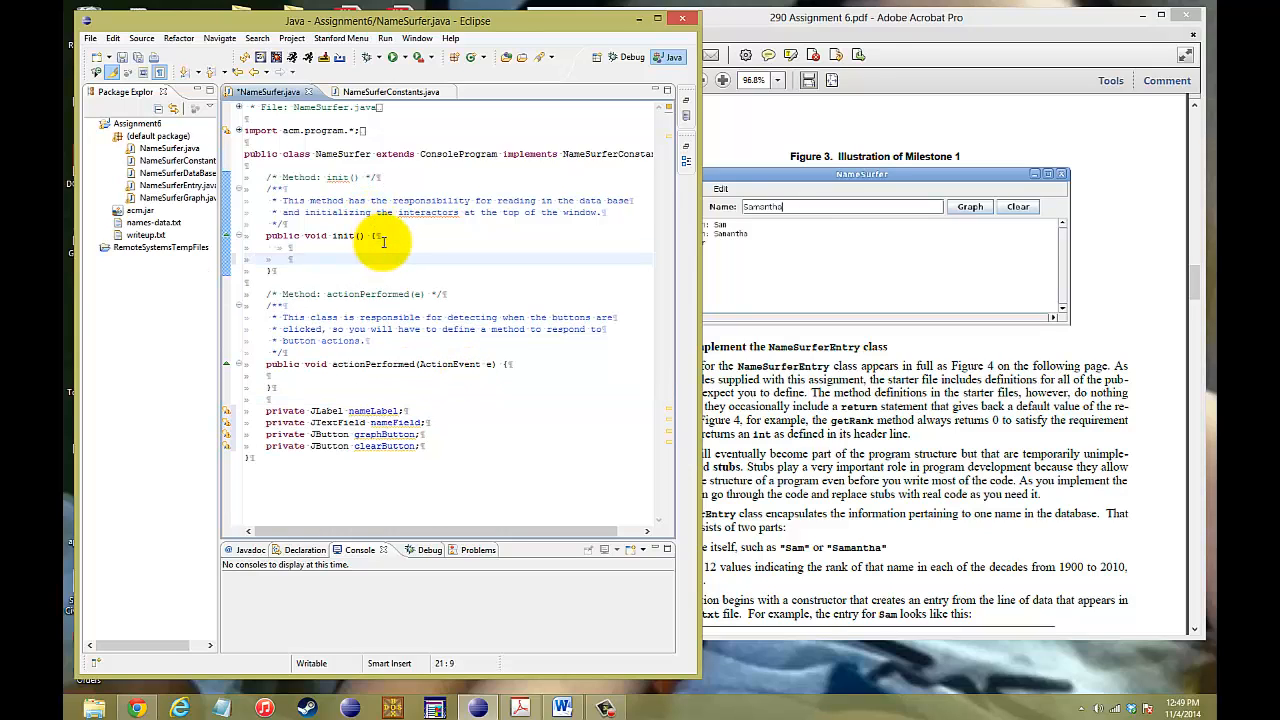
Write nameLabel = new JLabel("Name: ") in init() and begin add(nameLabel.
{"action": "type", "text": "name"}
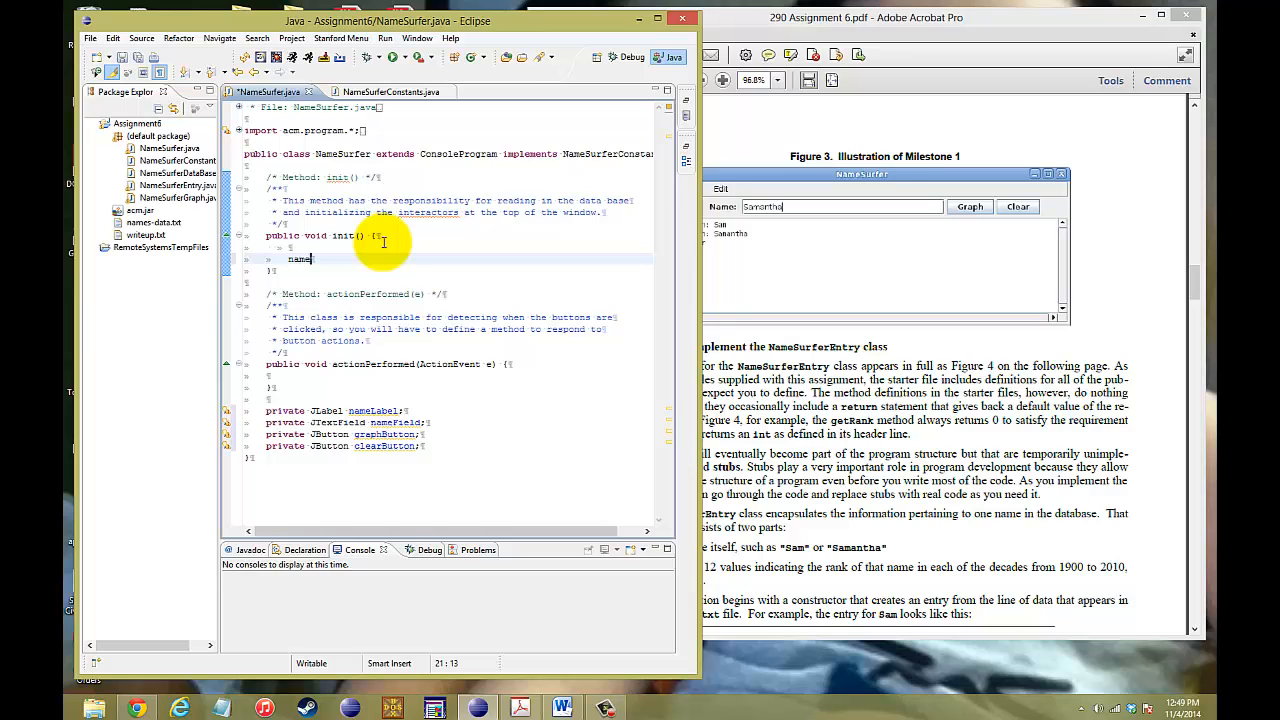
{"action": "type", "text": "e"}
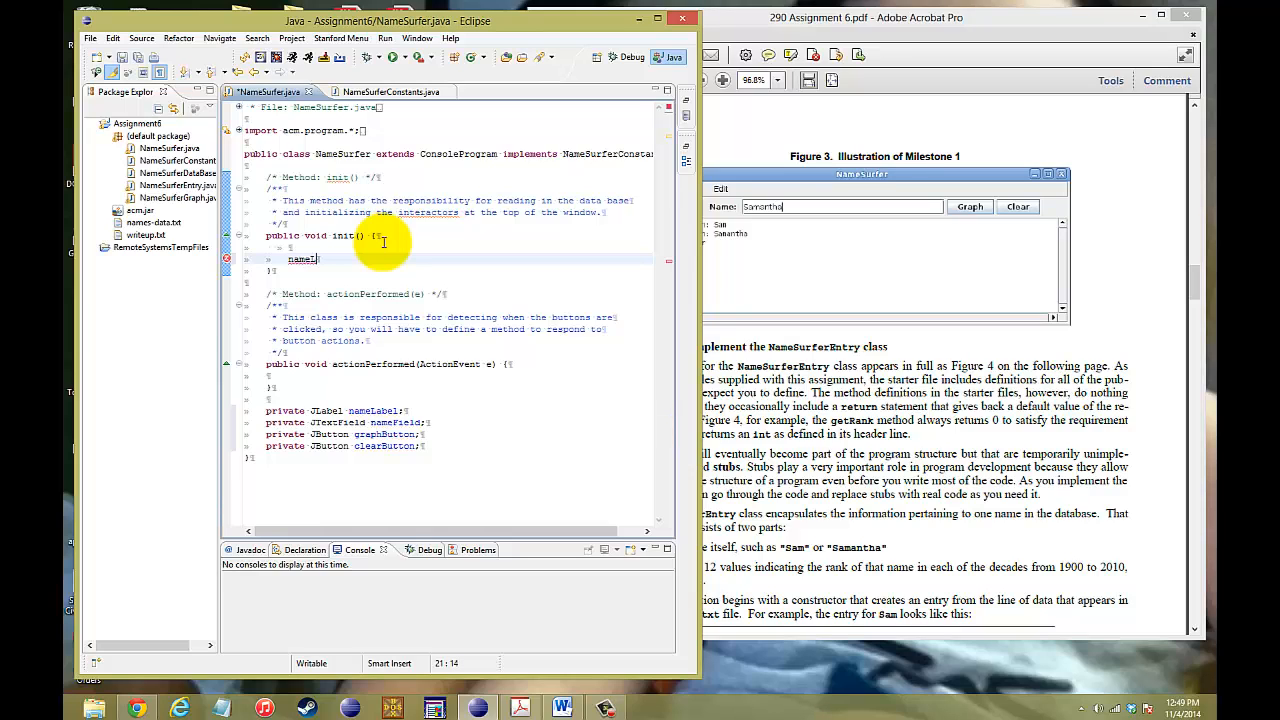
{"action": "type", "text": "Label = n"}
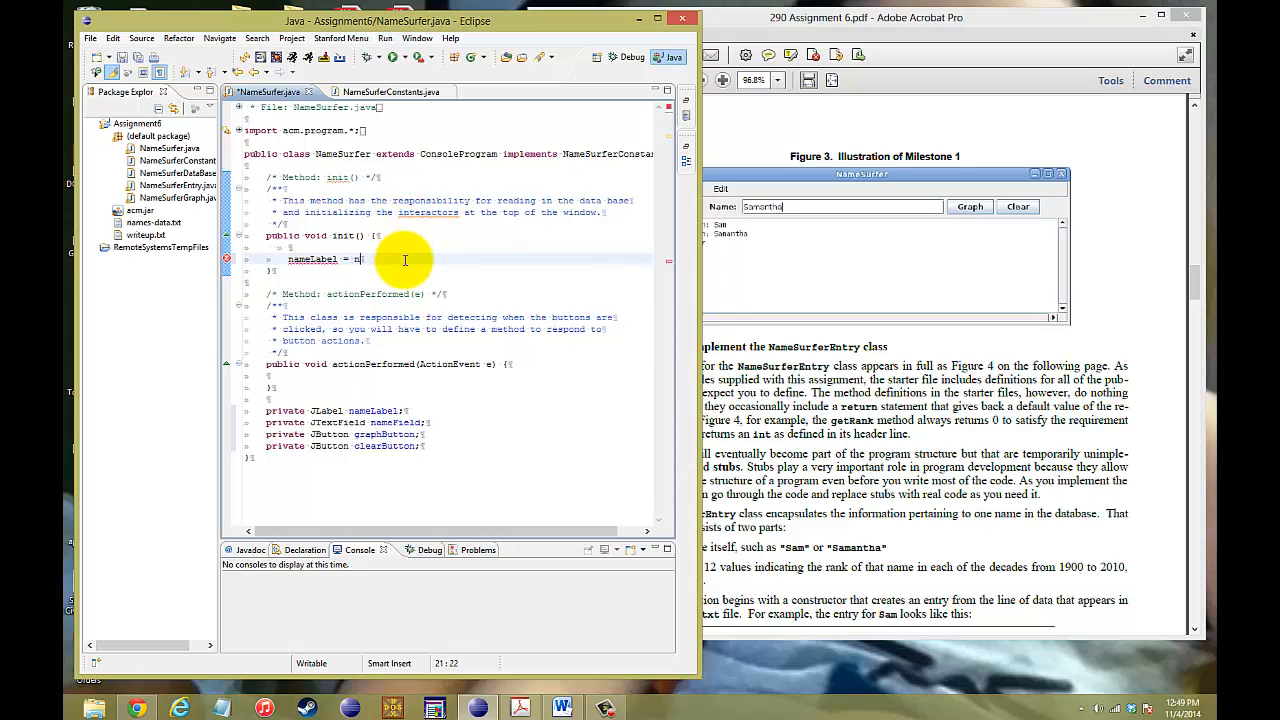
{"action": "type", "text": "ew JLabel(\""}
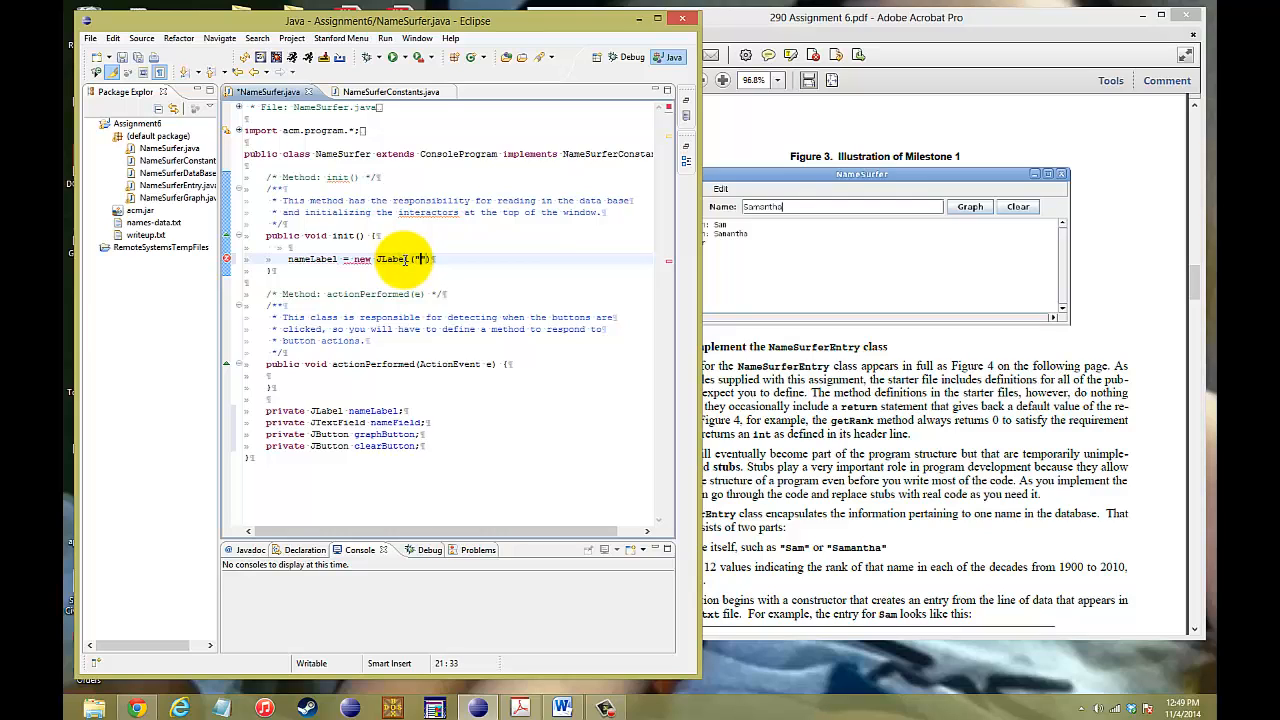
{"action": "type", "text": "Name:"}
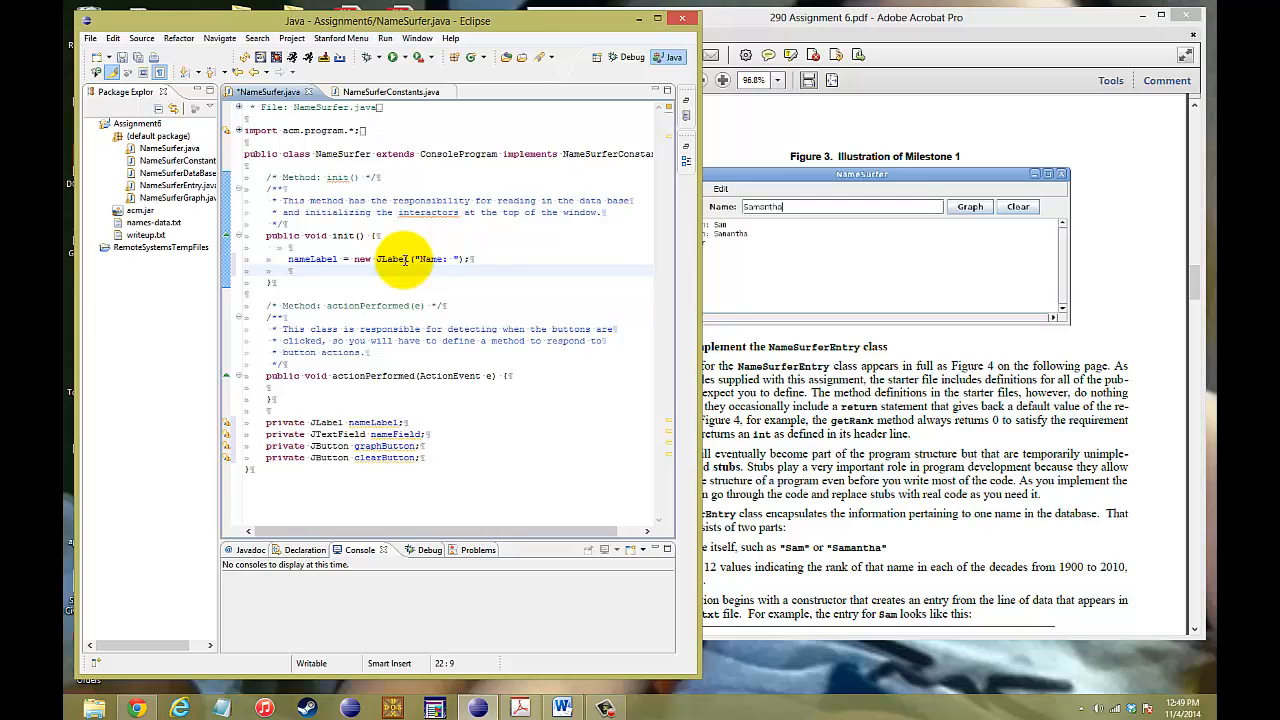
{"action": "type", "text": "add()"}
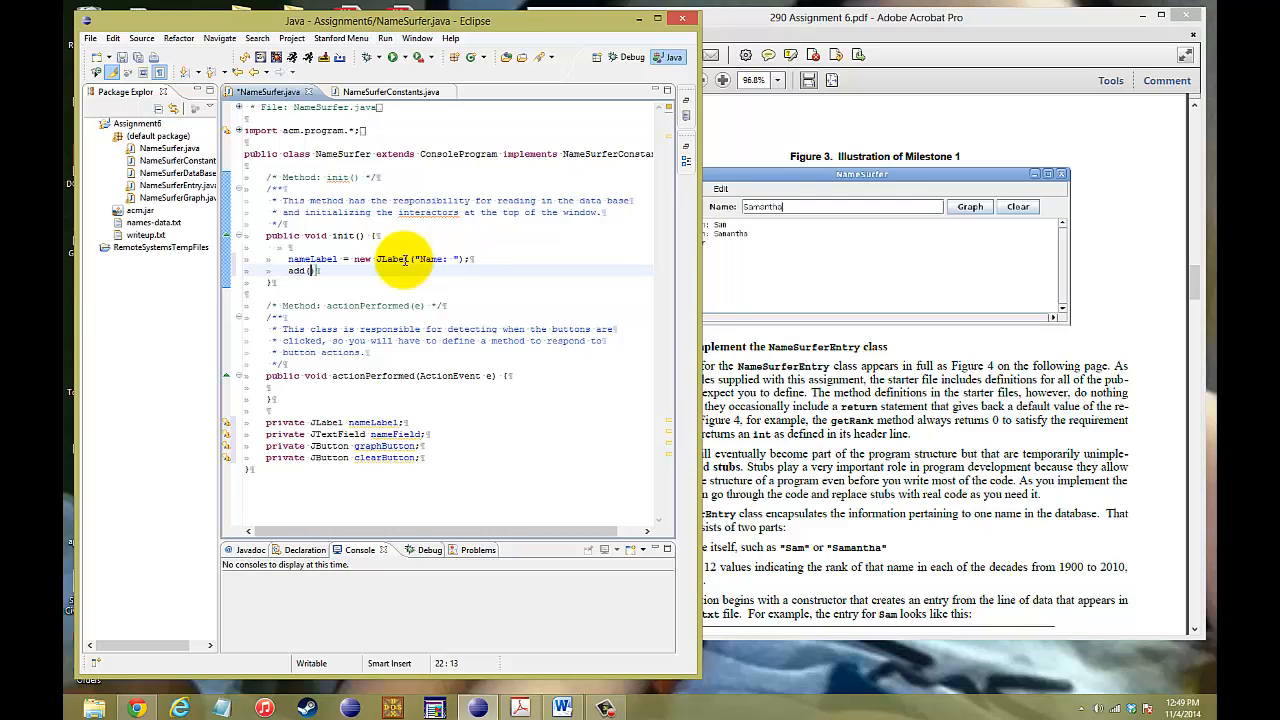
{"action": "type", "text": "nameLabel,NORTH"}
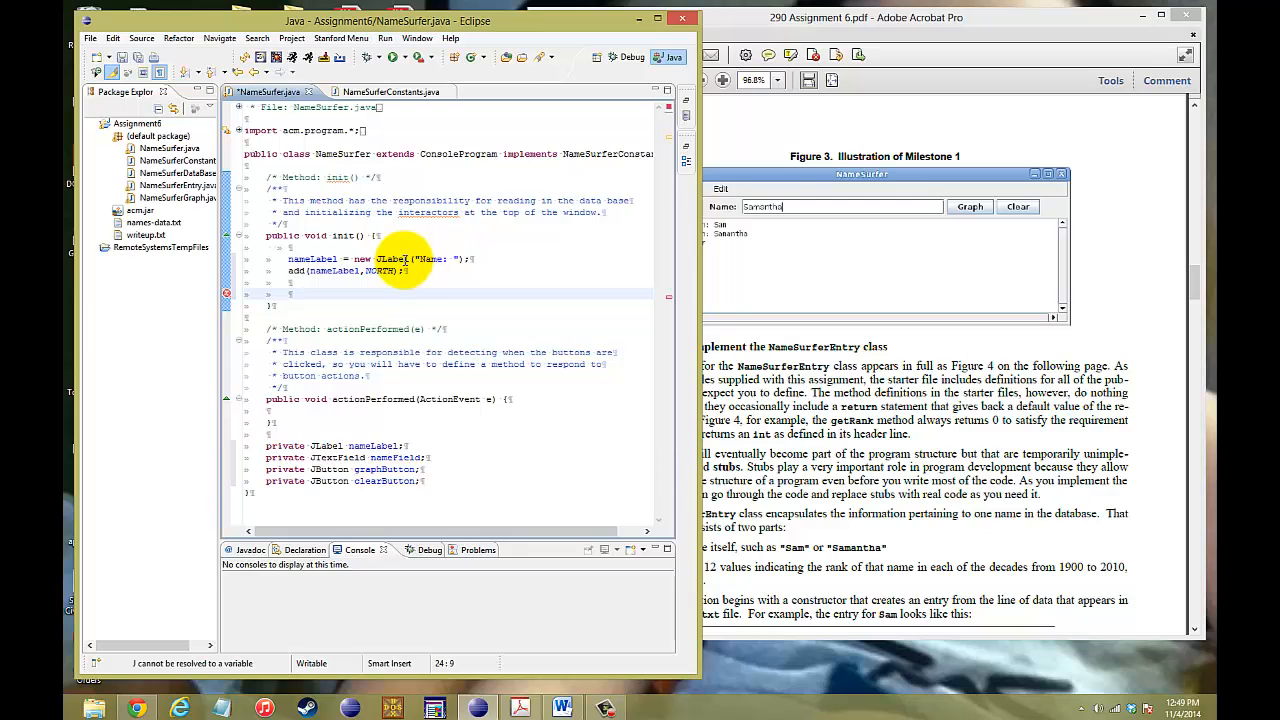
Create nameField = new JTextField(30) and add it to the NORTH region.
{"action": "type", "text": "nameField = new JTextField("}
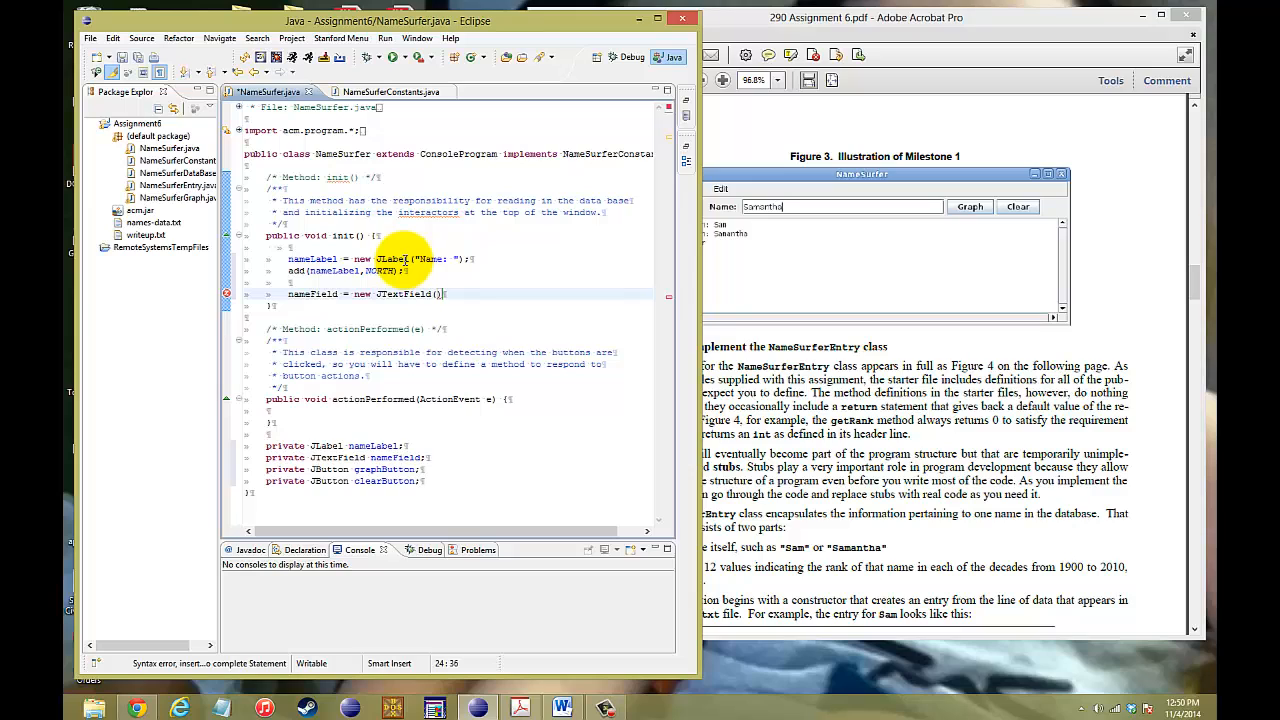
{"action": "type", "text": "30"}
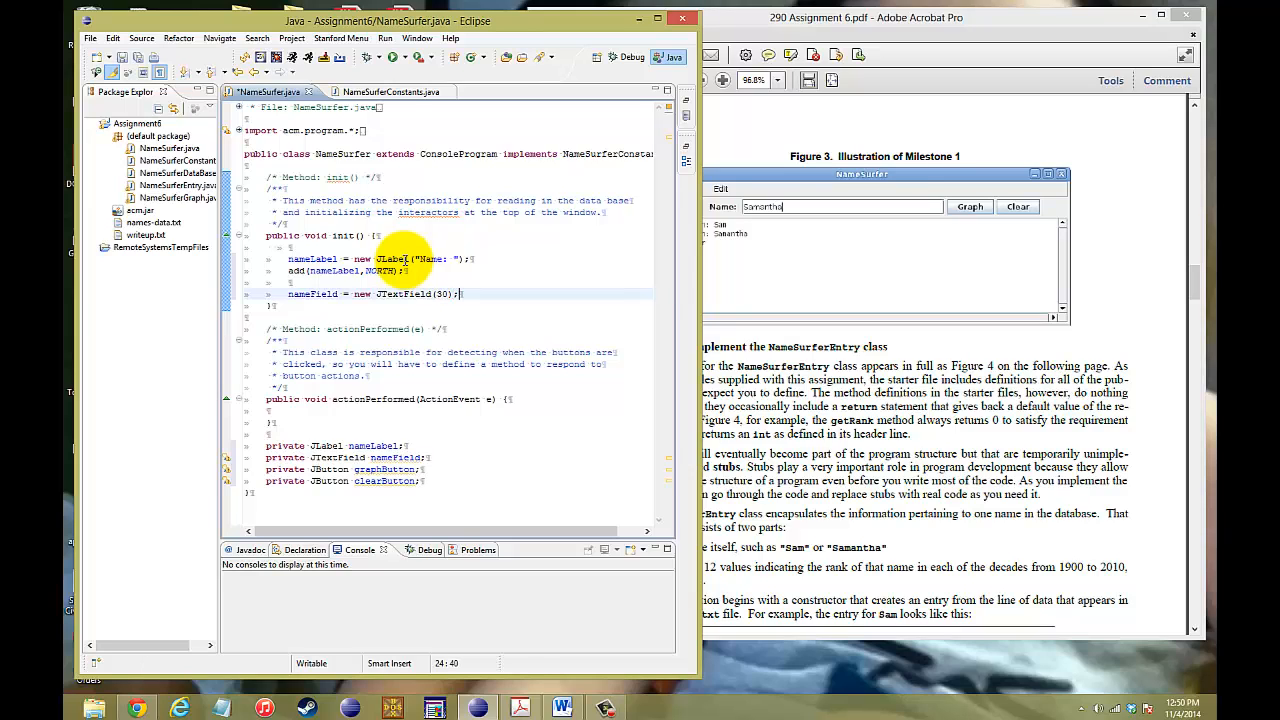
{"action": "type", "text": "add(nameField,"}
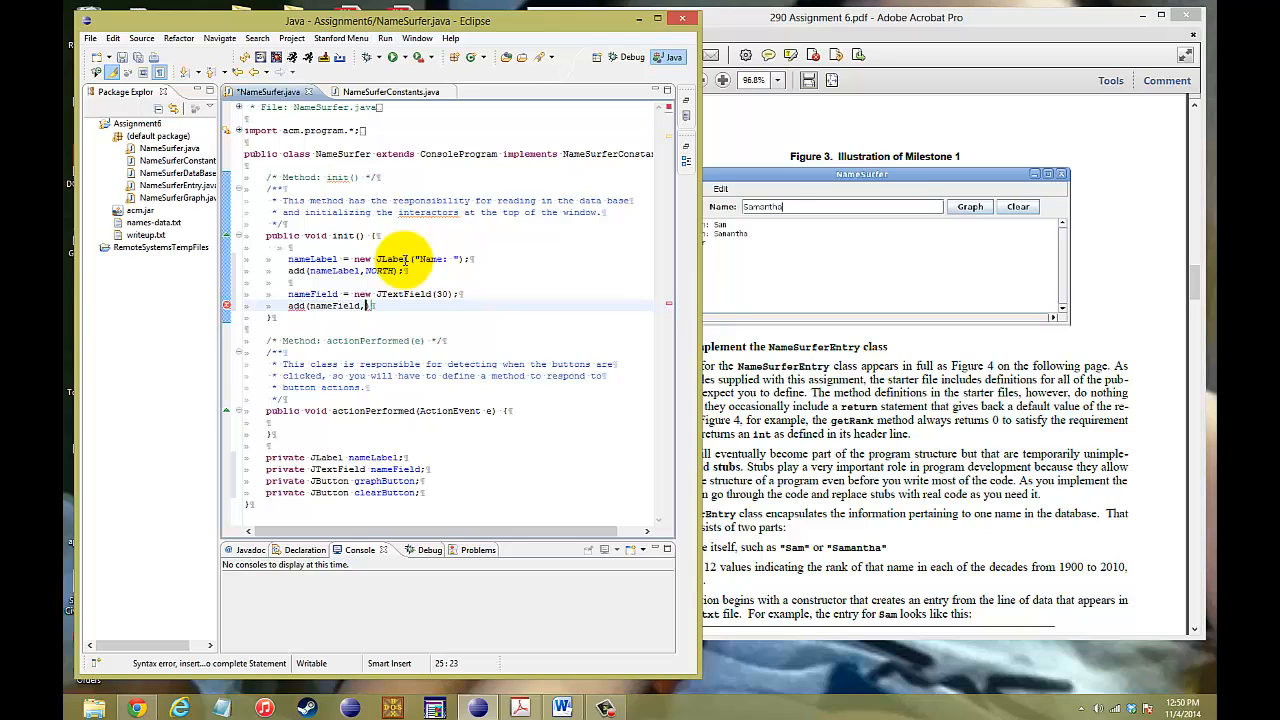
{"action": "type", "text": "NORTH)"}
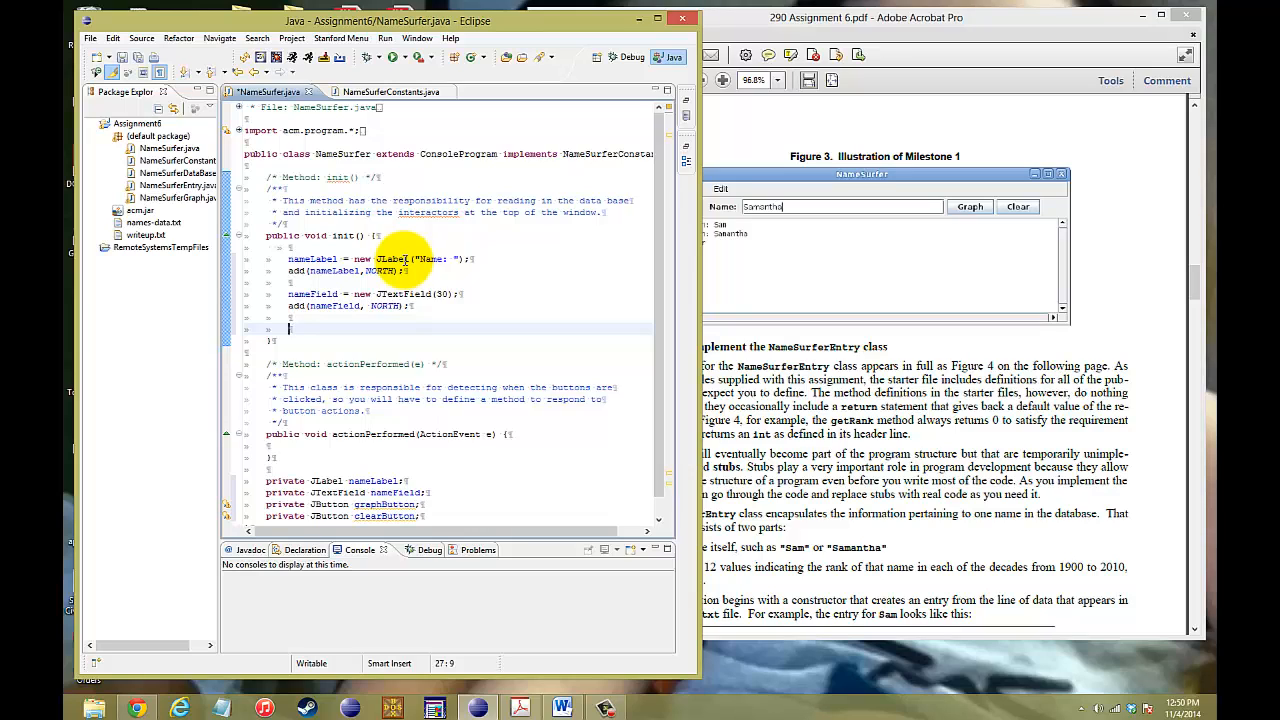
Create the Graph and Clear JButtons and add each to NORTH.
{"action": "type", "text": "graphButton = new JB"}
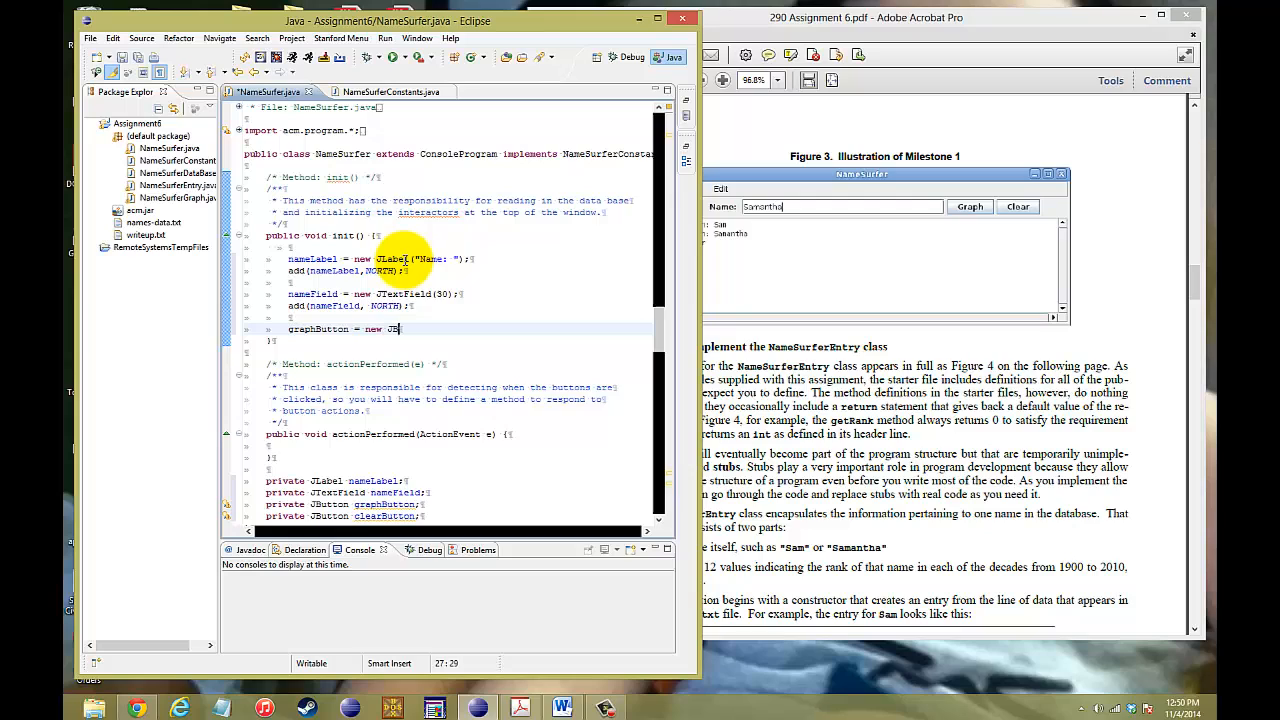
{"action": "type", "text": "tton(\"Graph\");"}
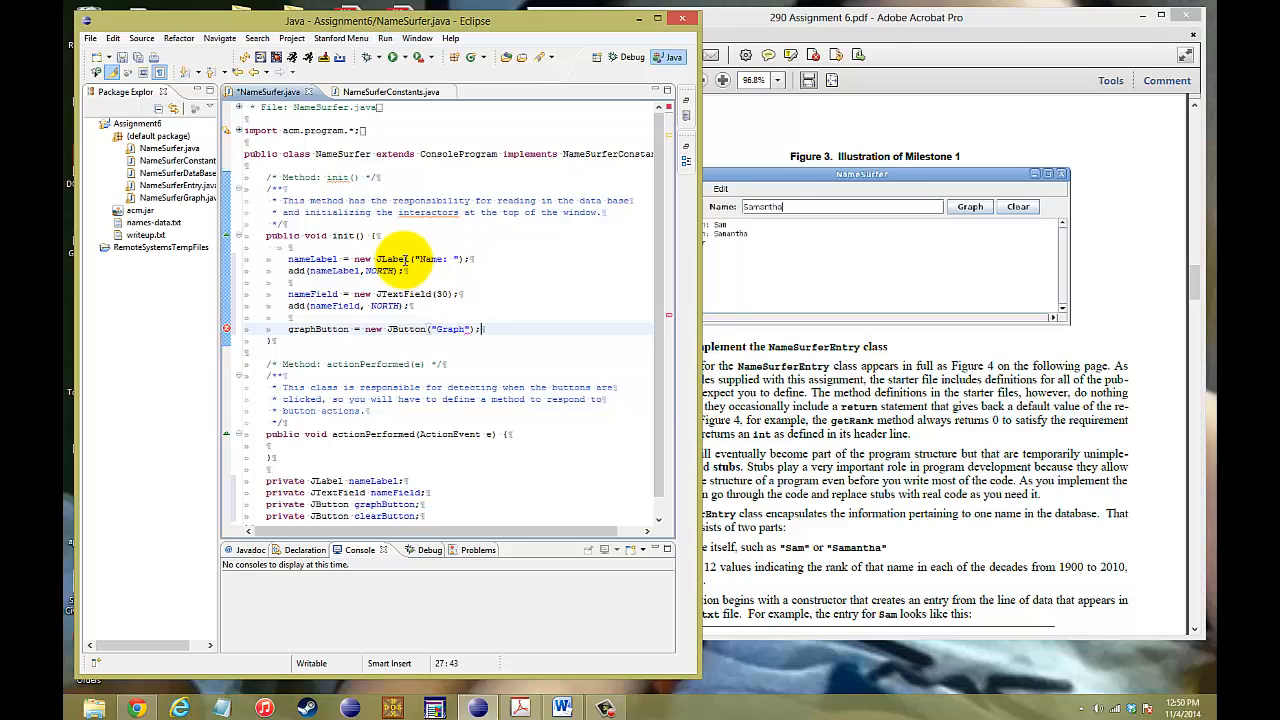
{"action": "type", "text": "add()"}
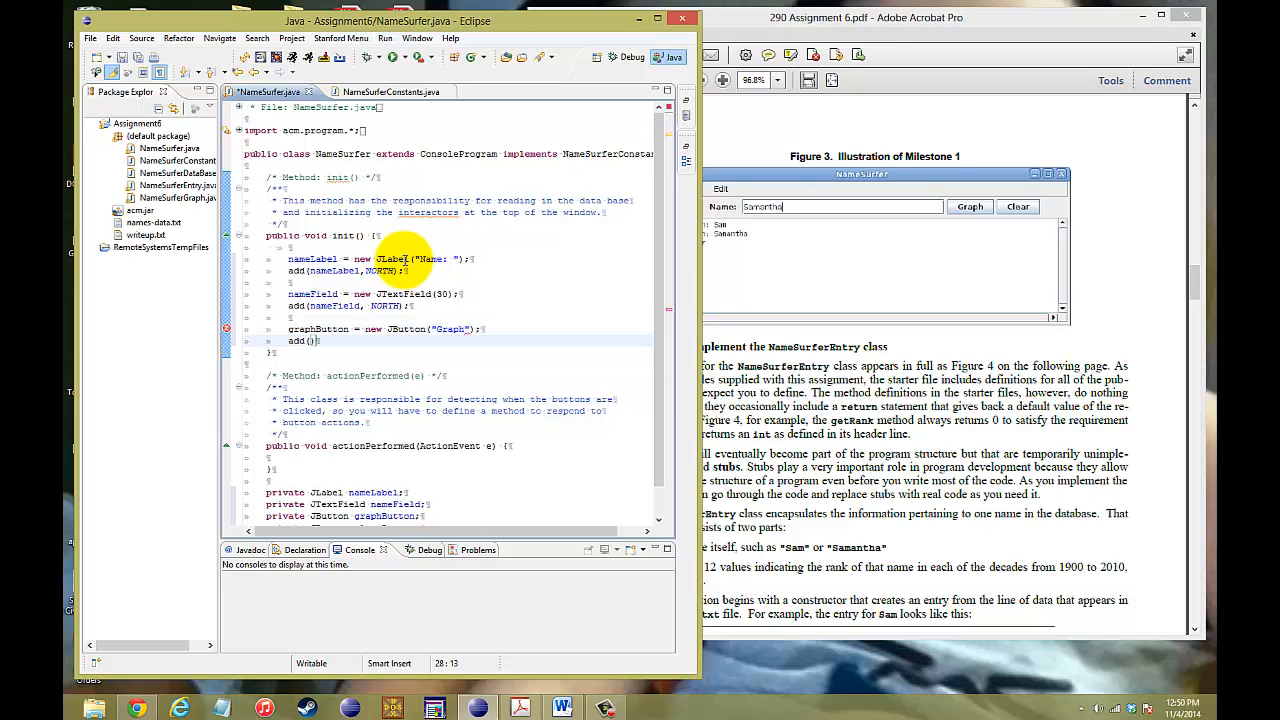
{"action": "type", "text": "graphButton"}
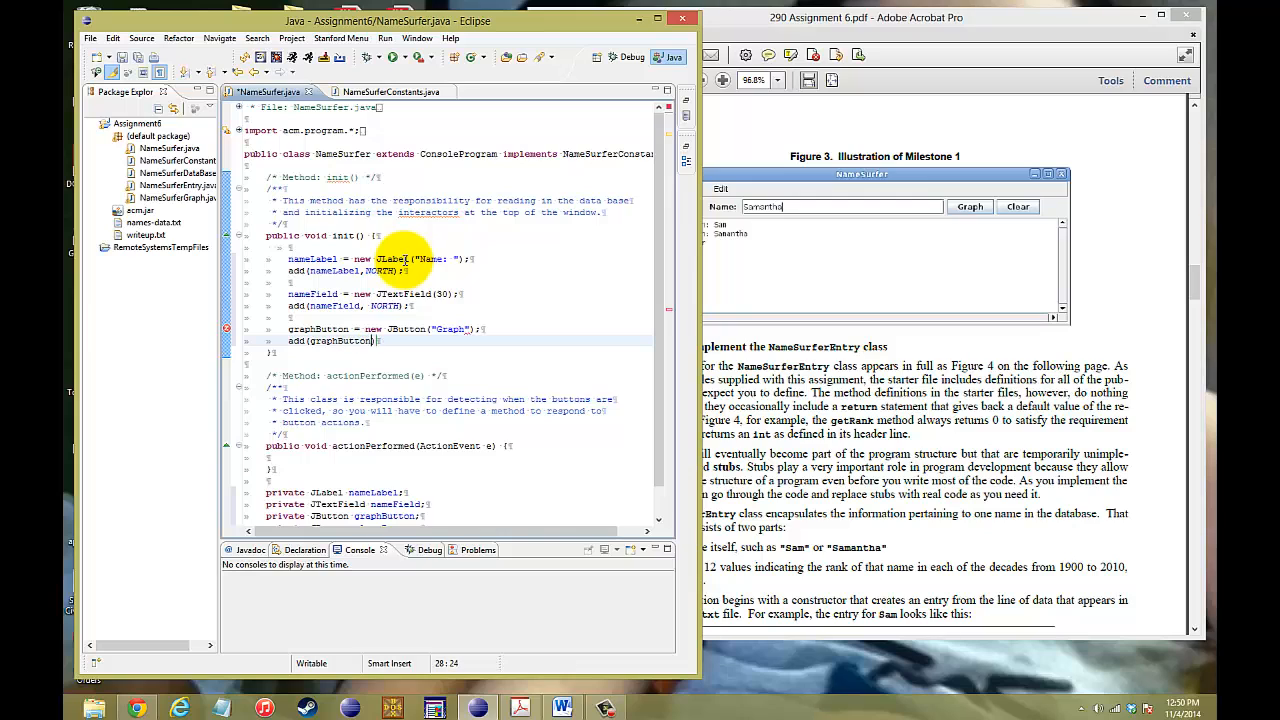
{"action": "type", "text": ",NORTH"}
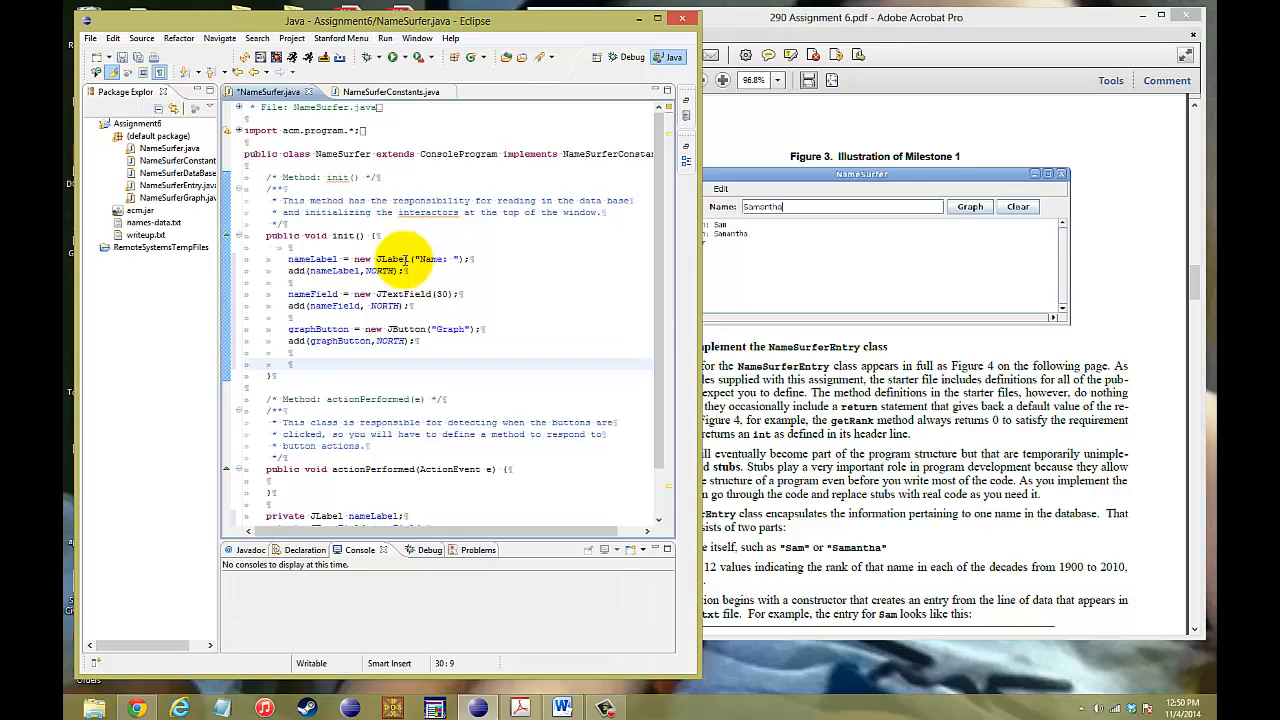
{"action": "type", "text": "clearButton = new JButton(\"Clear\");"}
{"action": "type", "text": "add(clearButton,NORTH);"}
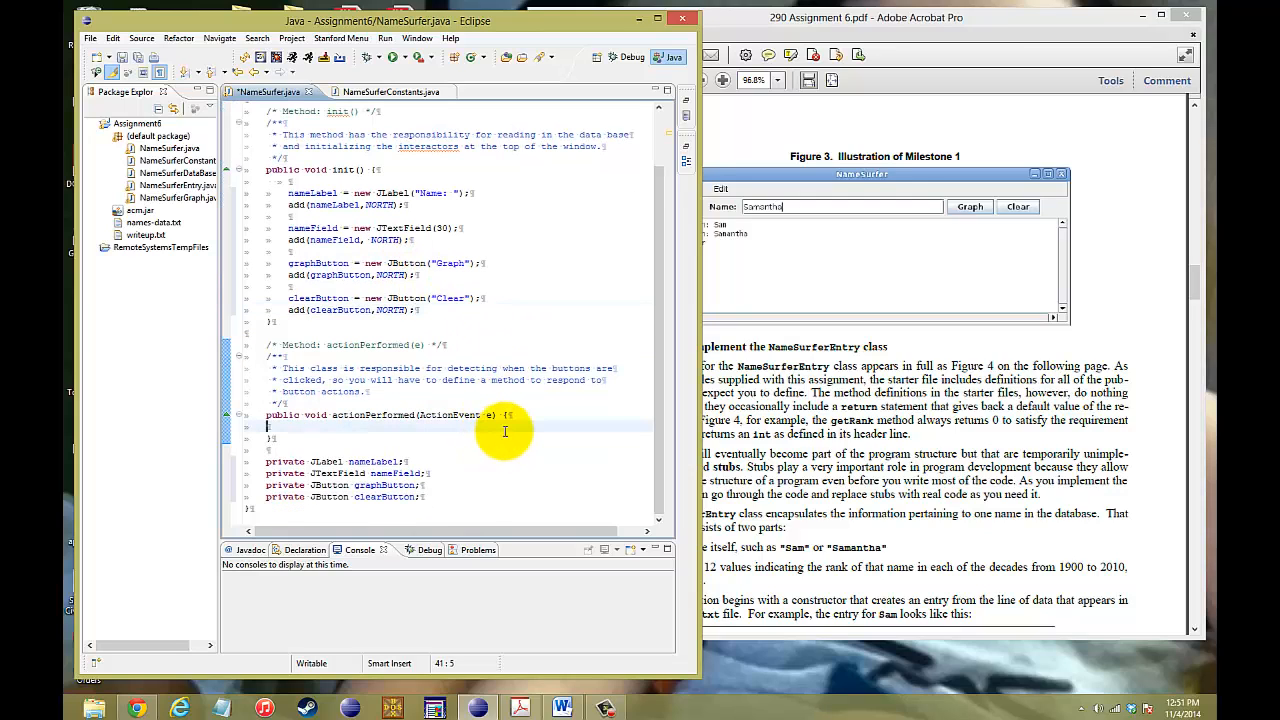
Write if (e.getSource() == graphButton) printing "Graph: " plus nameField.getText().
{"action": "key", "text": "Return"}
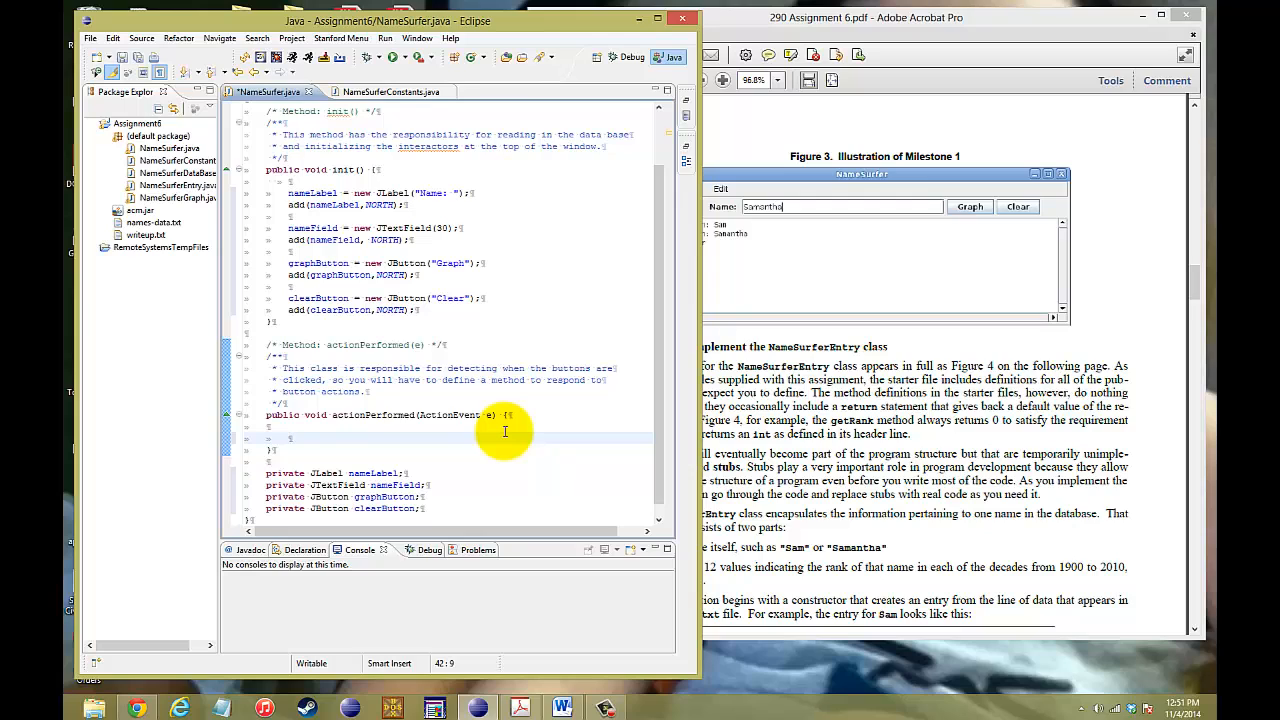
{"action": "type", "text": "if ()"}
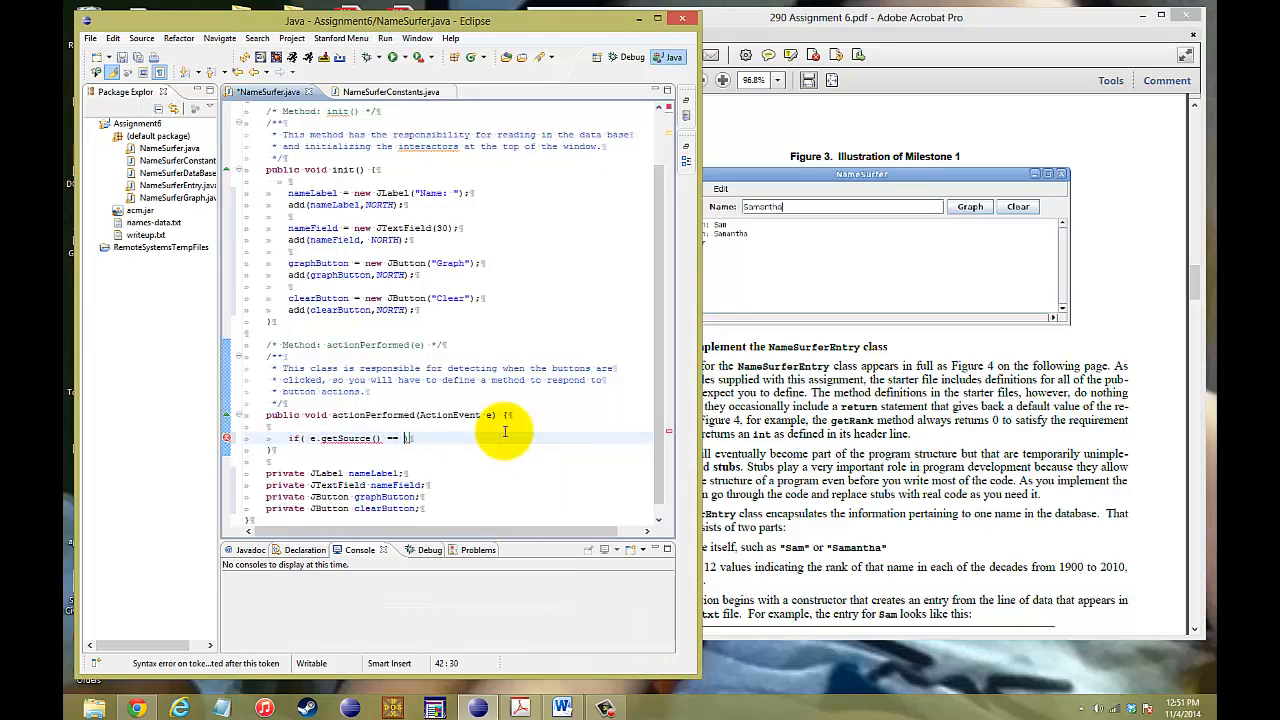
{"action": "type", "text": "graphButton){"}
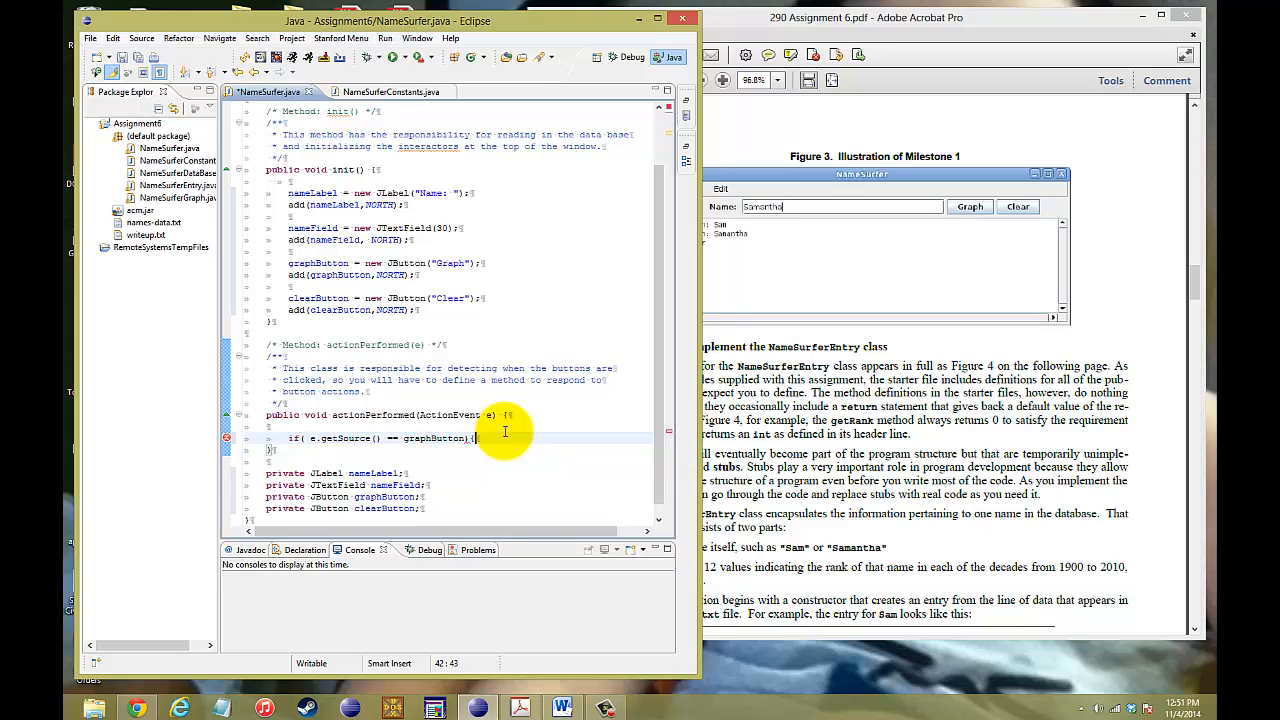
{"action": "type", "text": "println(\"G"}
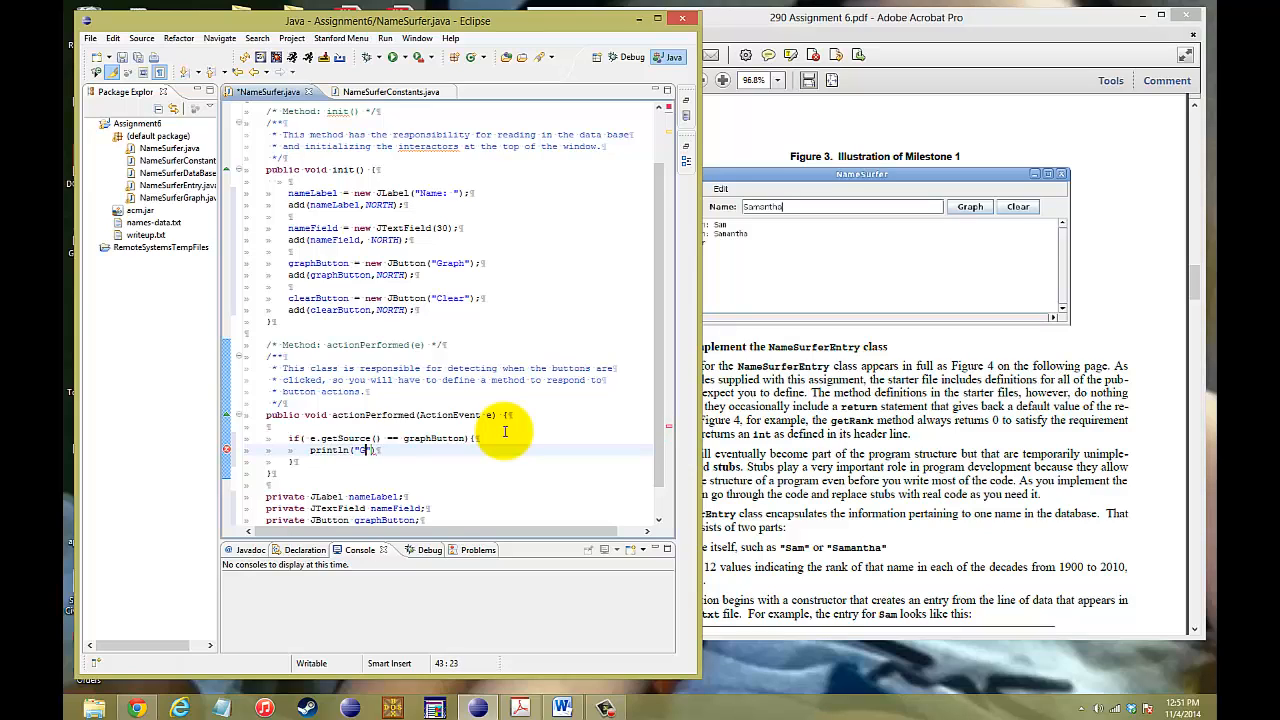
{"action": "type", "text": "Graph:"}
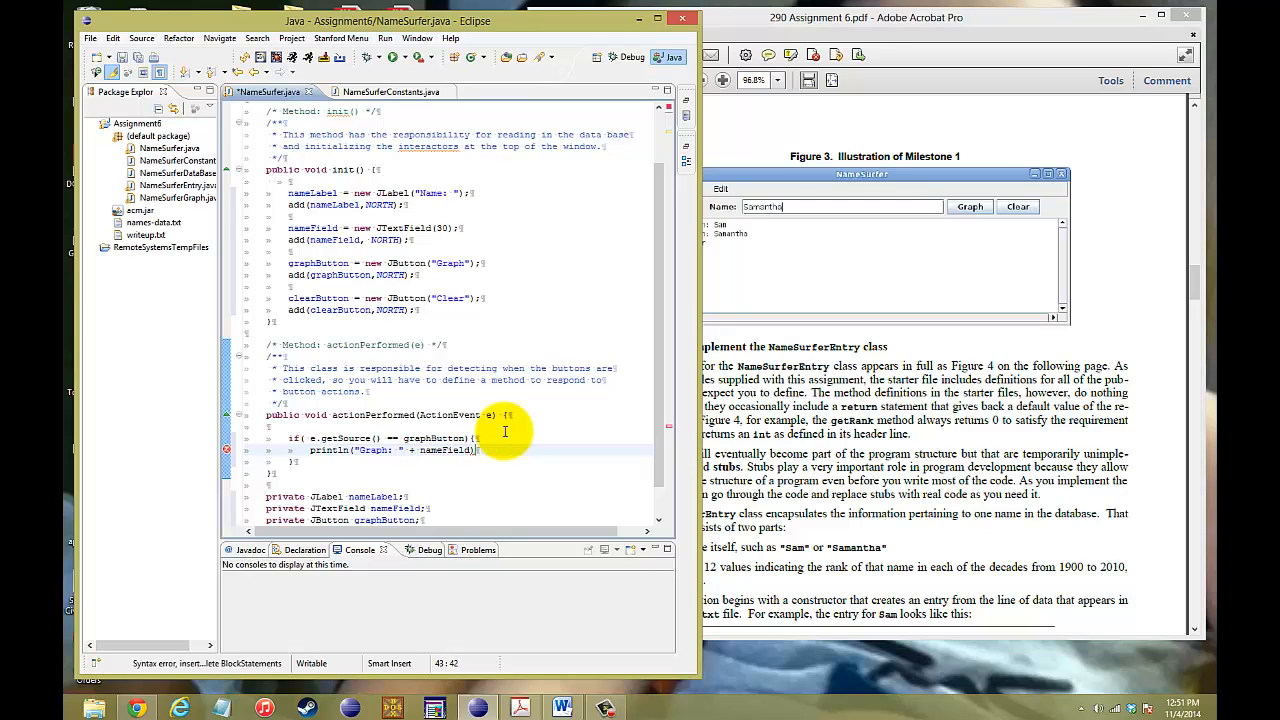
{"action": "type", "text": ".getText("}
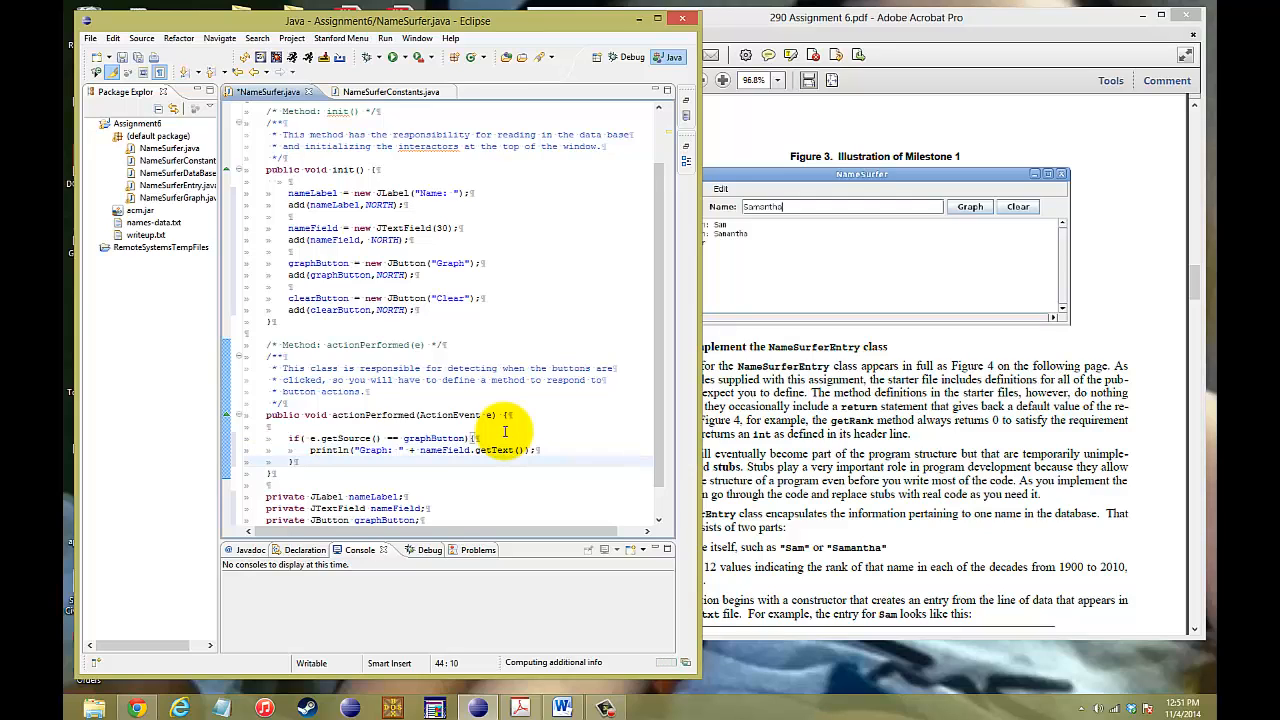
Add an else-if for nameField that also prints "Graph: " plus the field's text.
{"action": "type", "text": "}else if(e"}
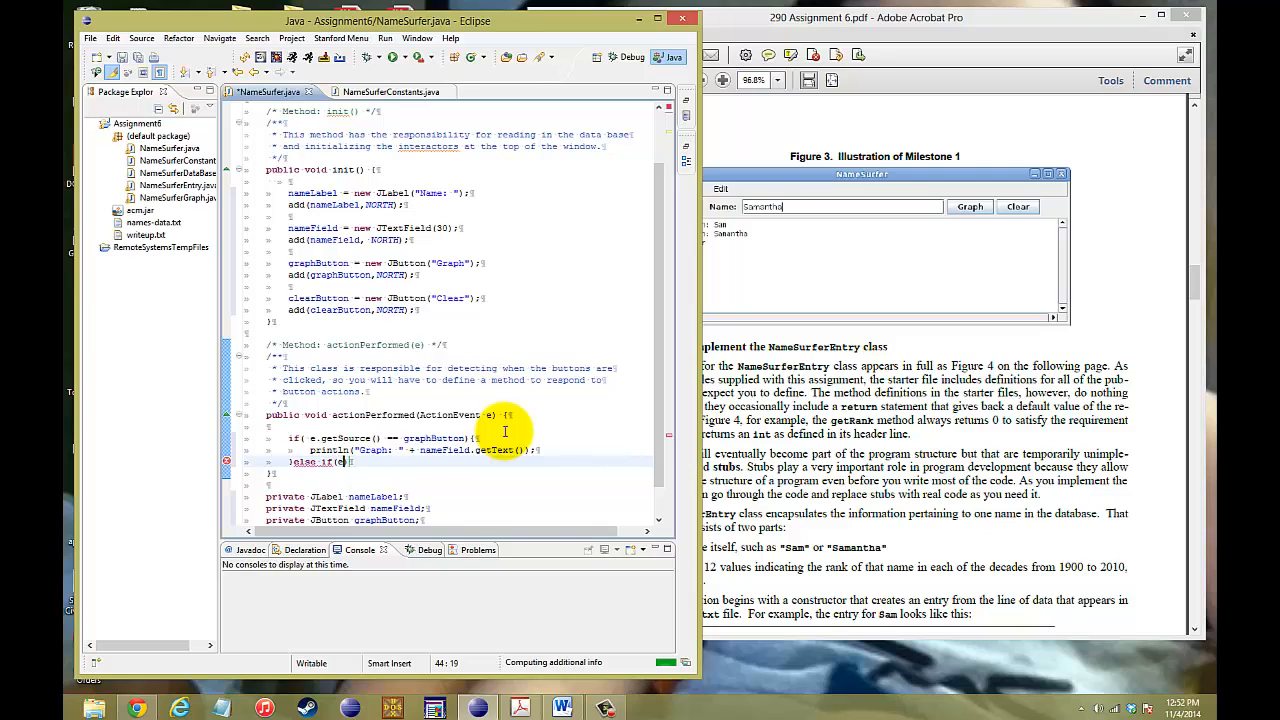
{"action": "type", "text": "e.getActionCommand()}"}
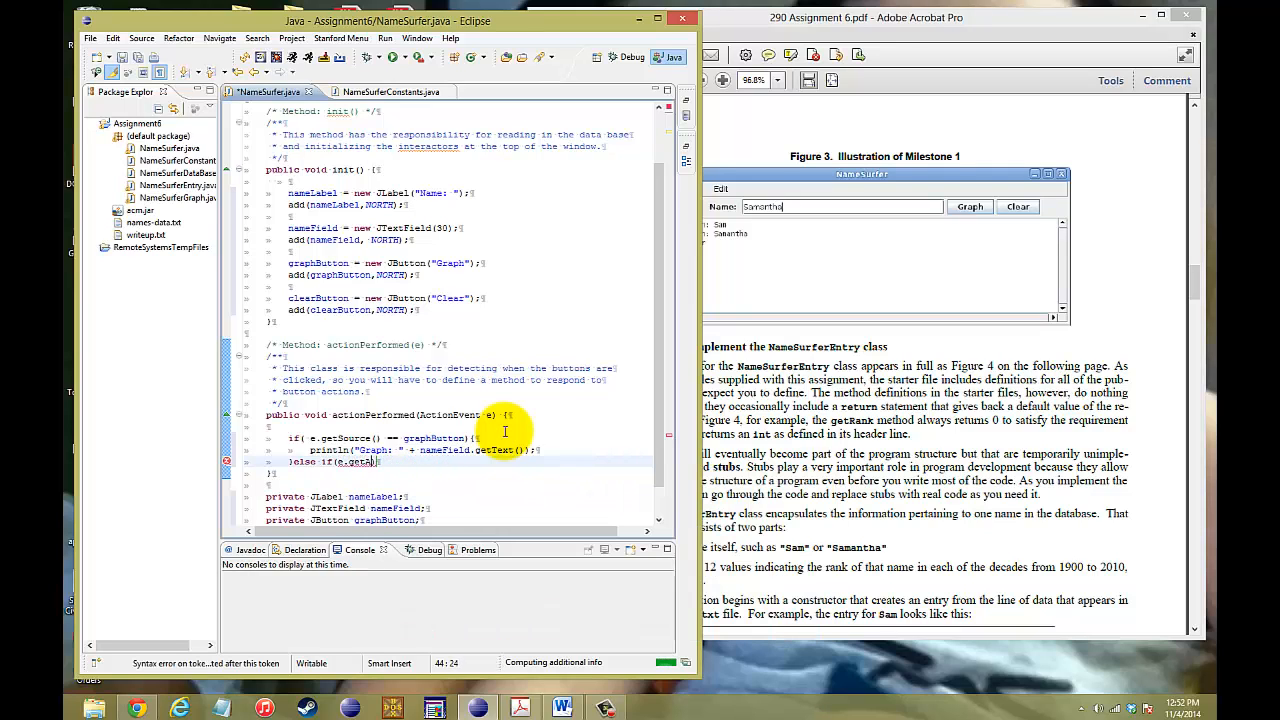
{"action": "type", "text": "."}
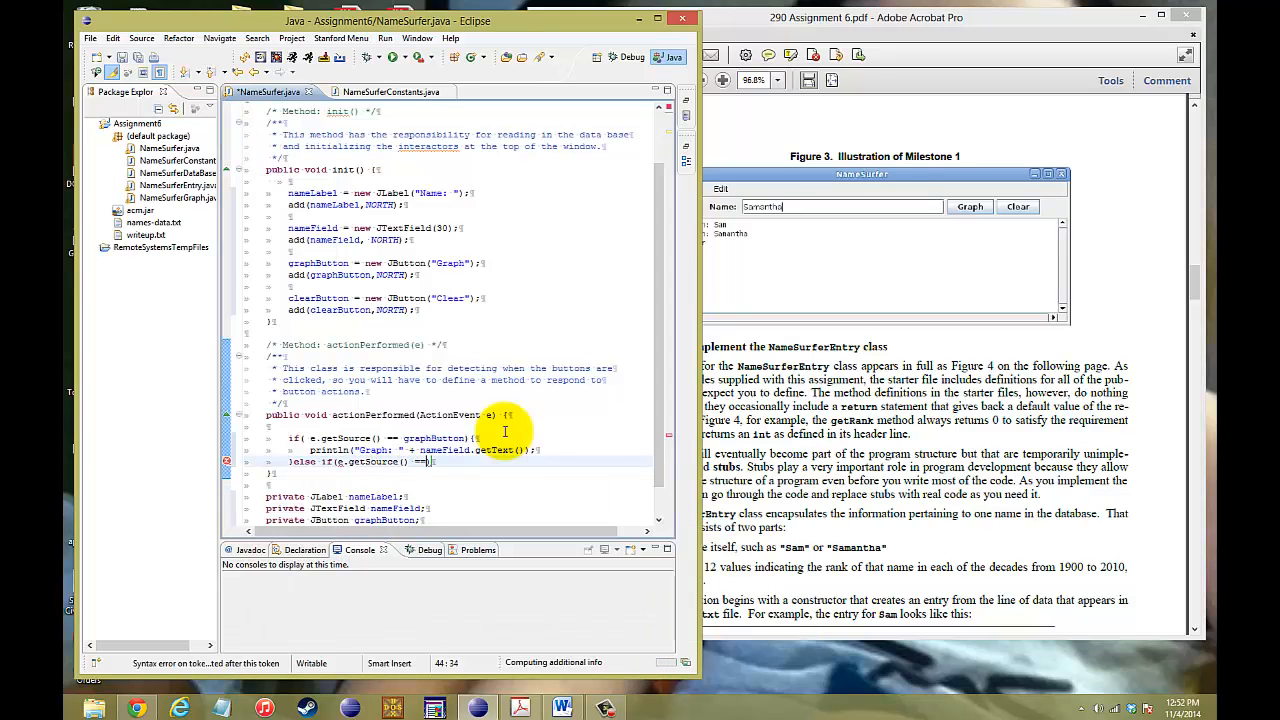
{"action": "type", "text": "nameField){"}
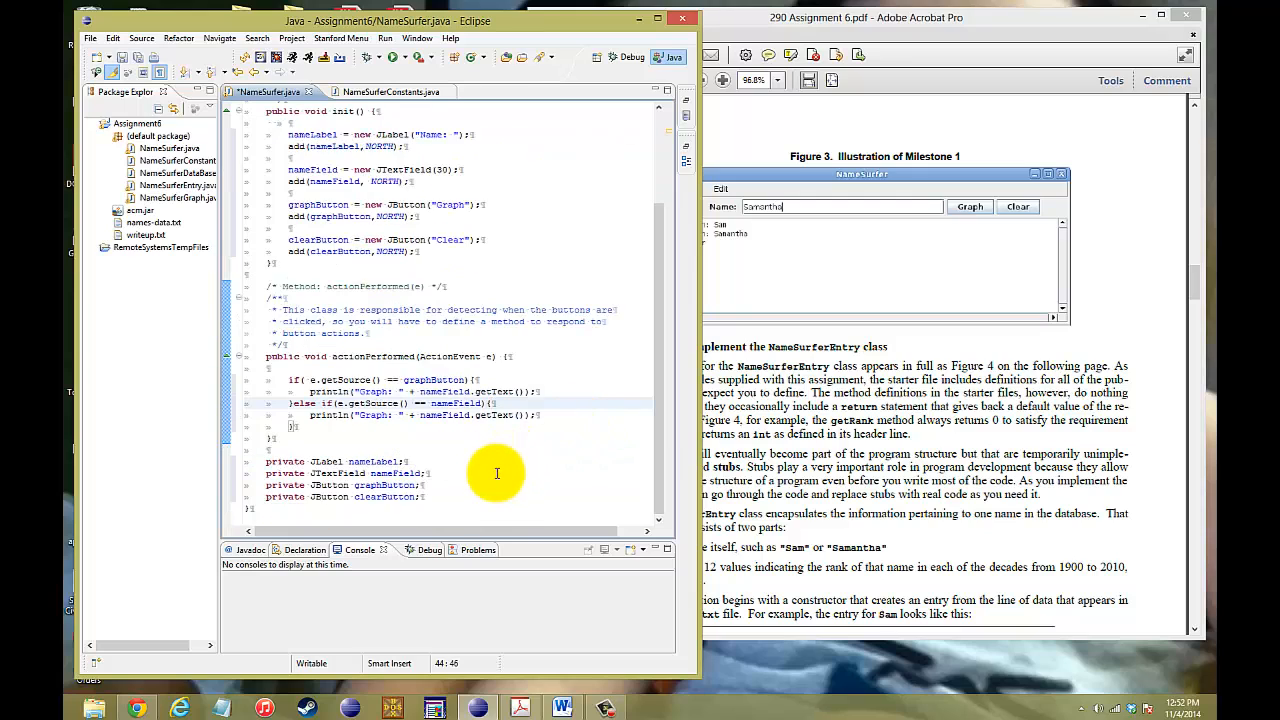
{"action": "mouse_move", "coordinate": [492, 458]}
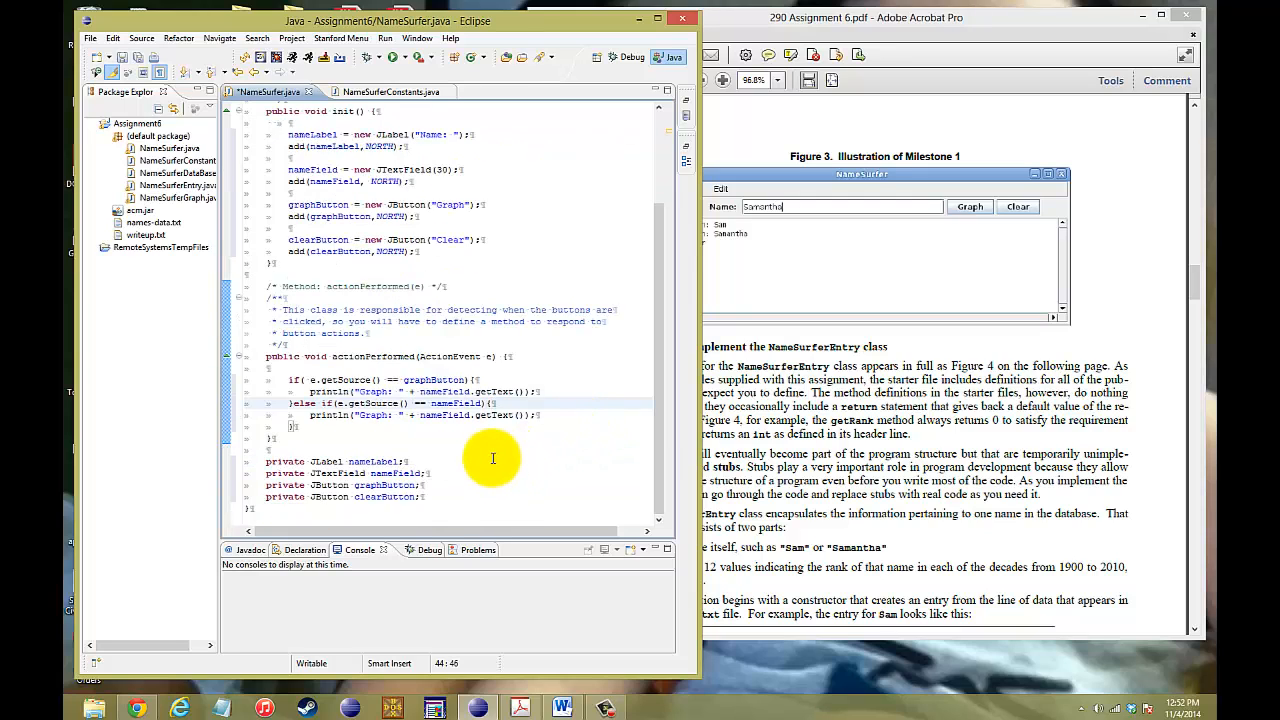
{"action": "mouse_move", "coordinate": [528, 430]}
{"action": "type", "text": "else"}
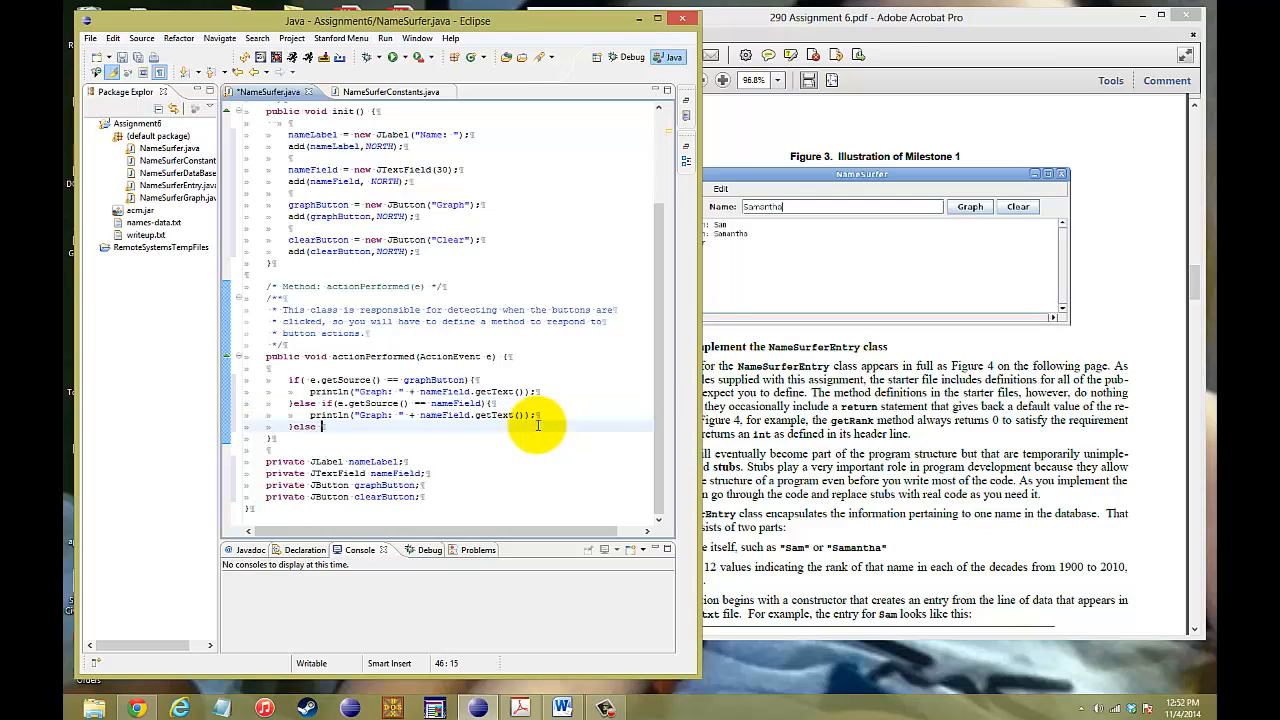
Add else if (e.getSource() == clearButton) with println("Clear").
{"action": "type", "text": ".g)"}
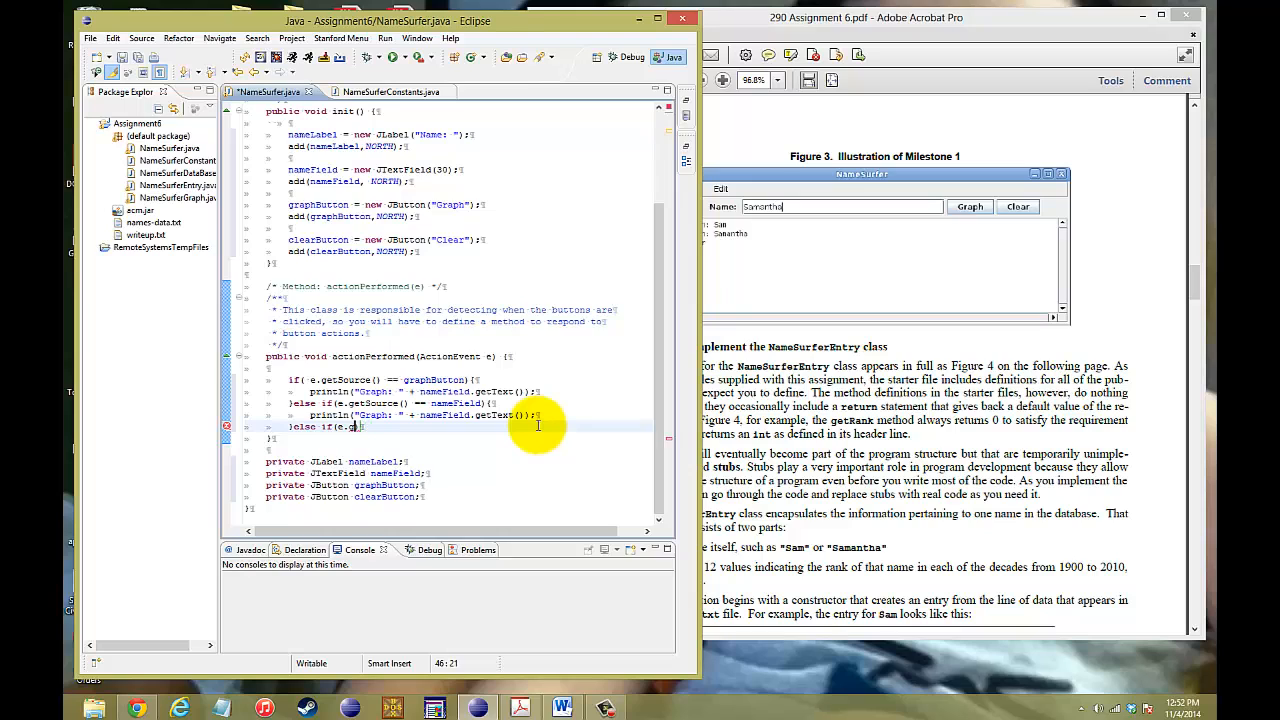
{"action": "type", "text": "getSource("}
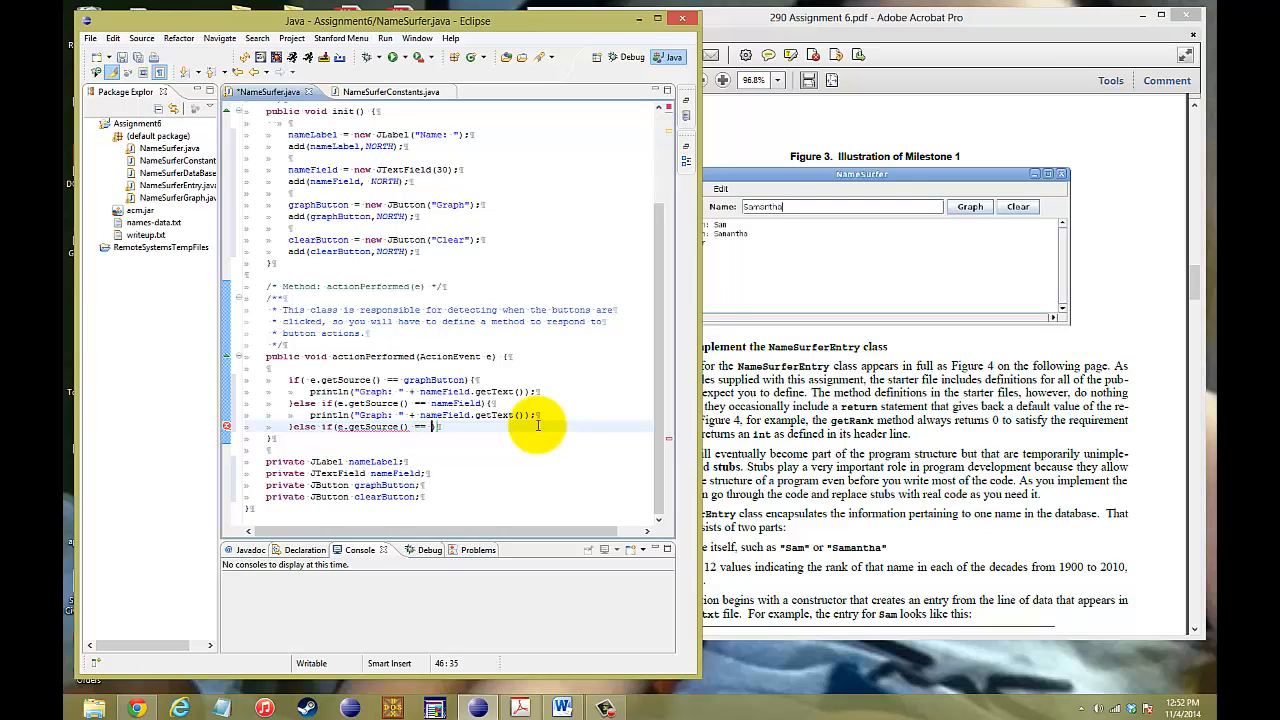
{"action": "type", "text": "clearButton){"}
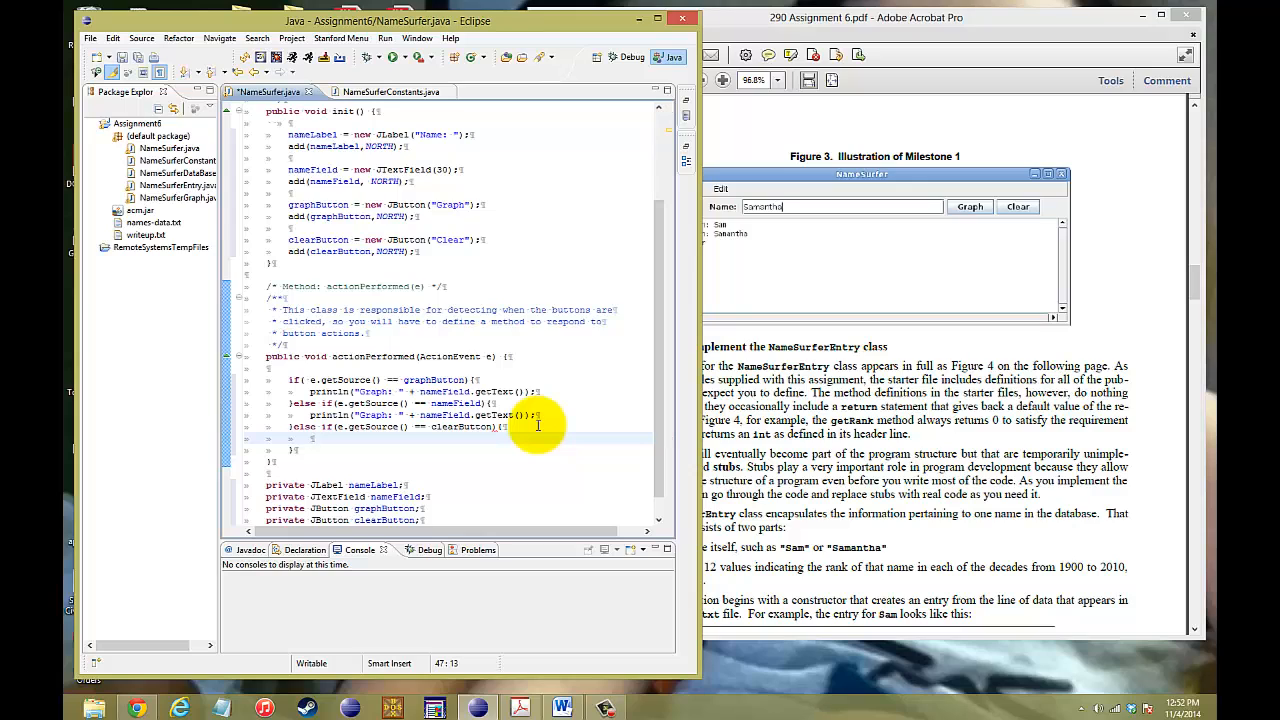
{"action": "type", "text": "P"}
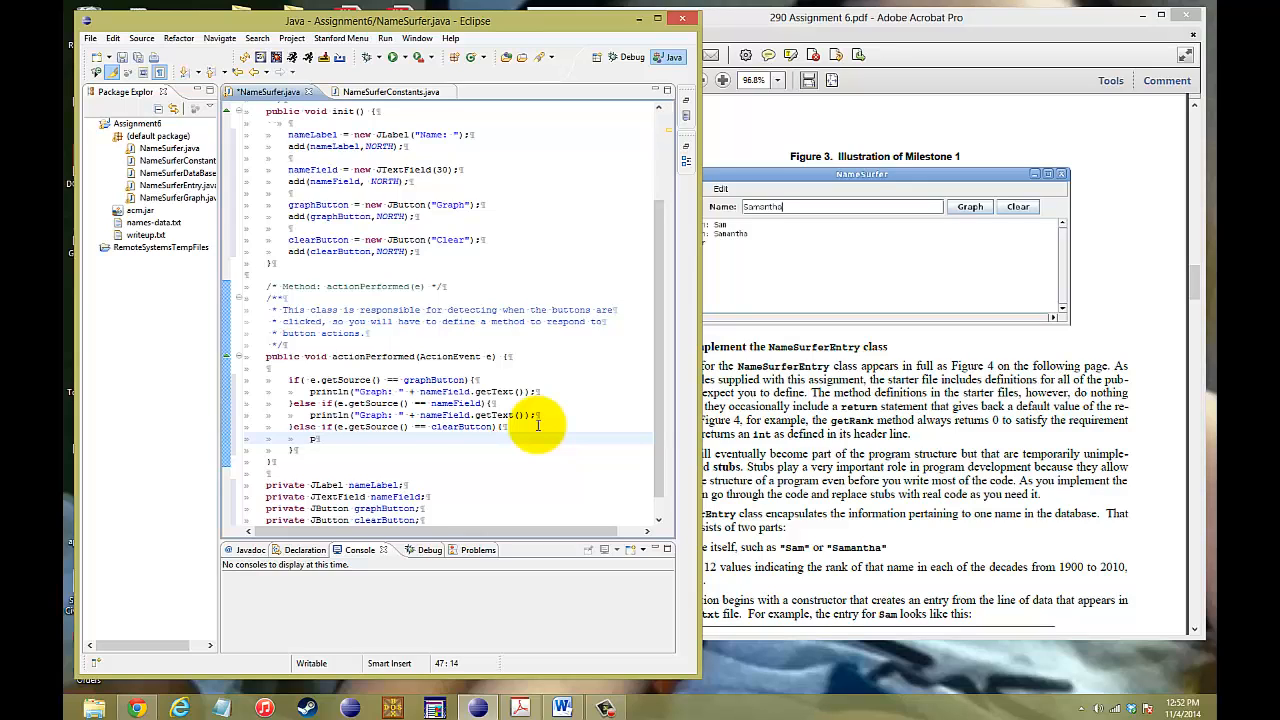
{"action": "type", "text": "println"}
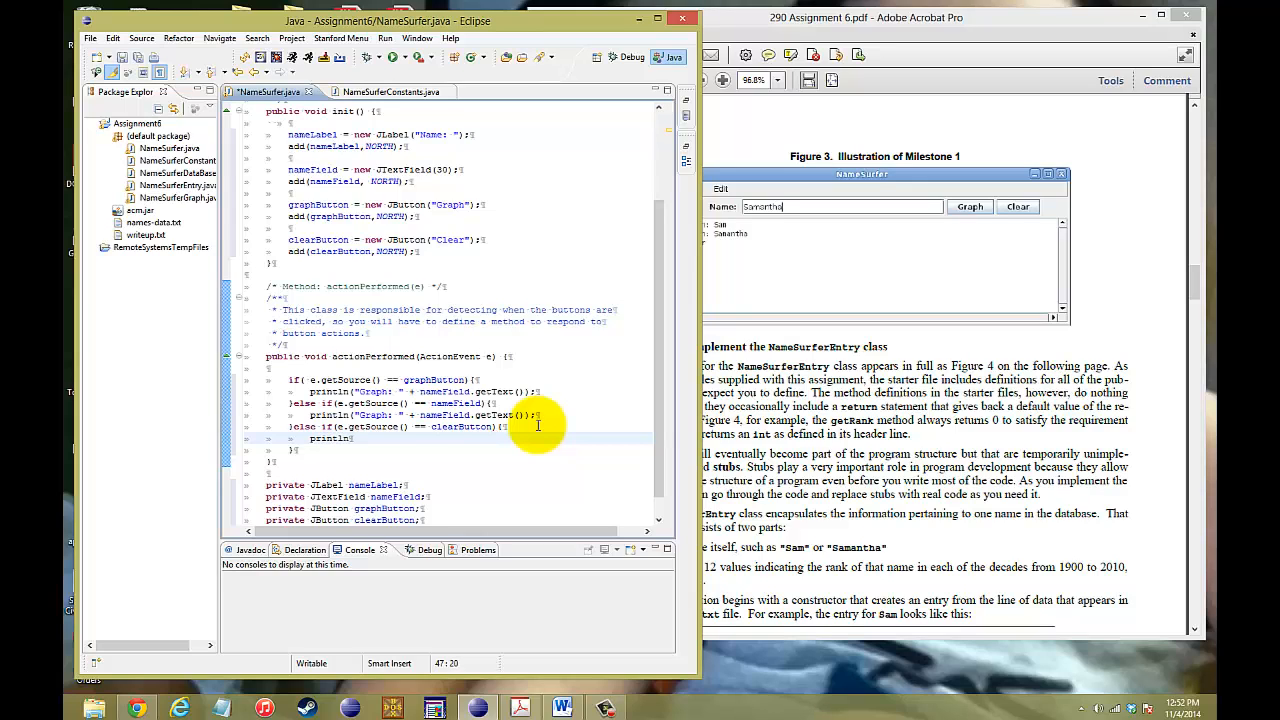
{"action": "type", "text": "(\"Clear\");"}
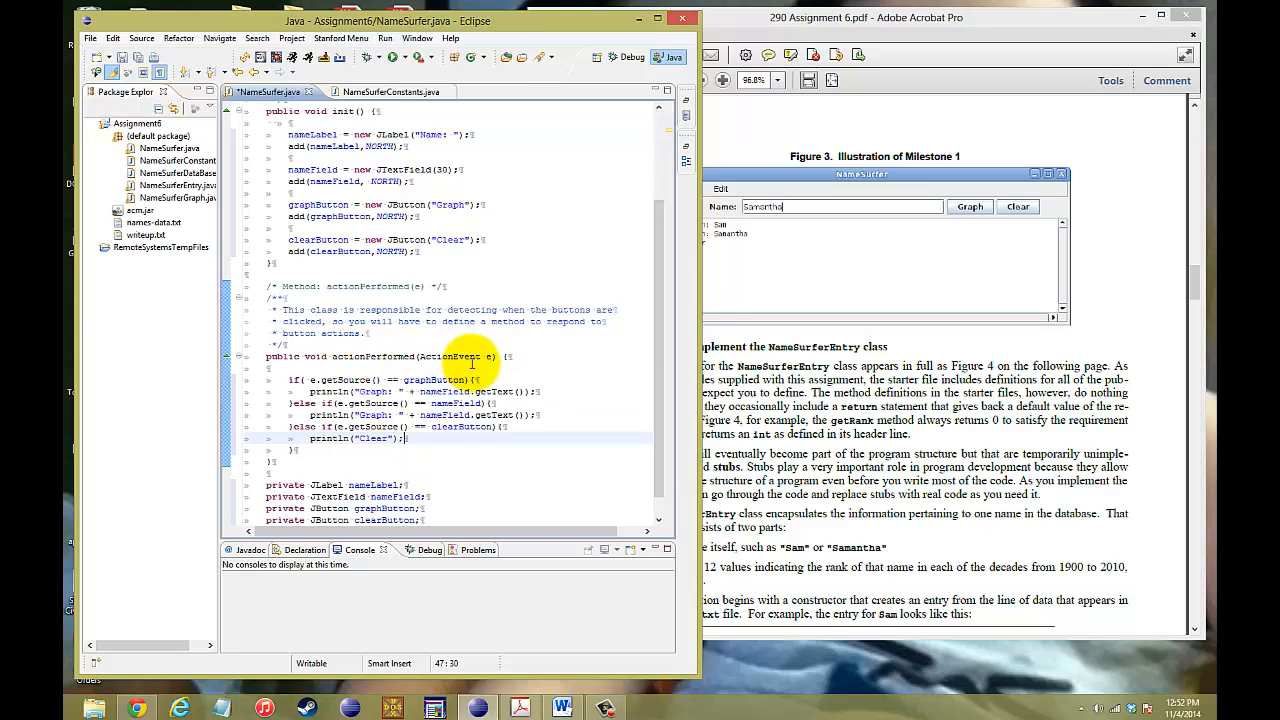
{"action": "scroll", "scroll_direction": "down", "scroll_amount": 3}
{"action": "type", "text": "nameField."}
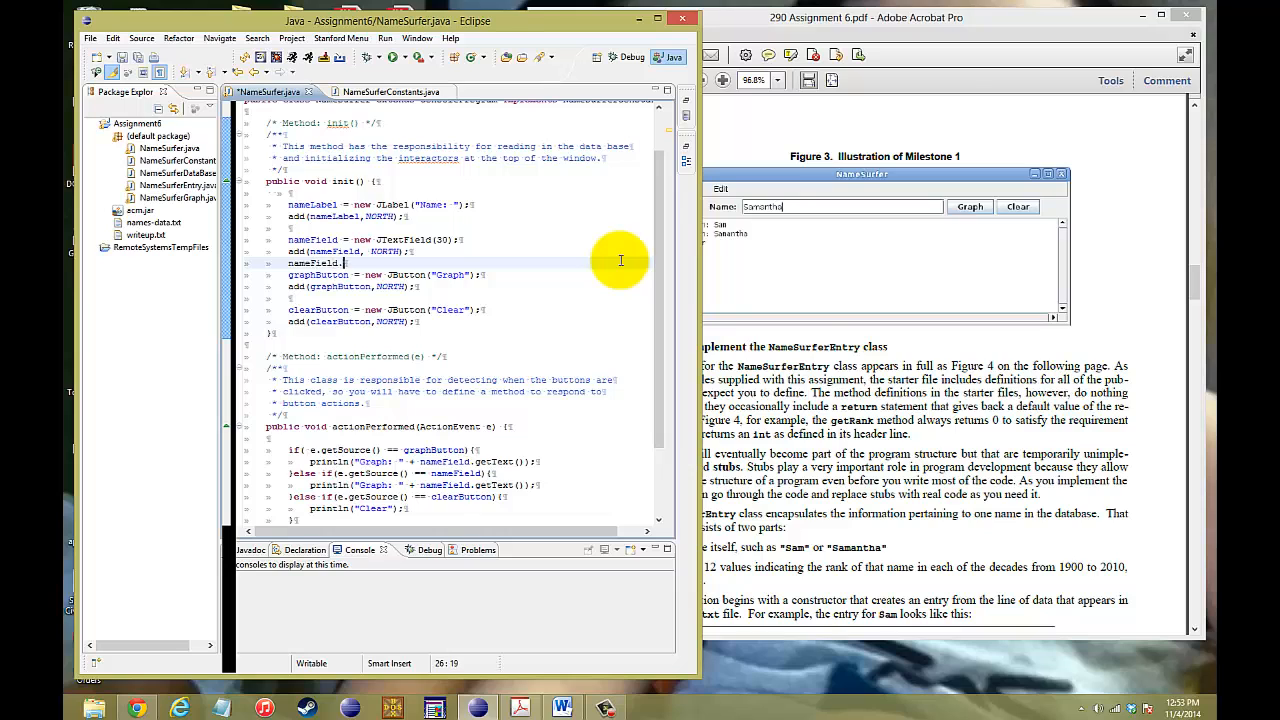
Register nameField.addActionListener(this) and end init() with addActionListeners().
{"action": "type", "text": "addActionListener(this);"}
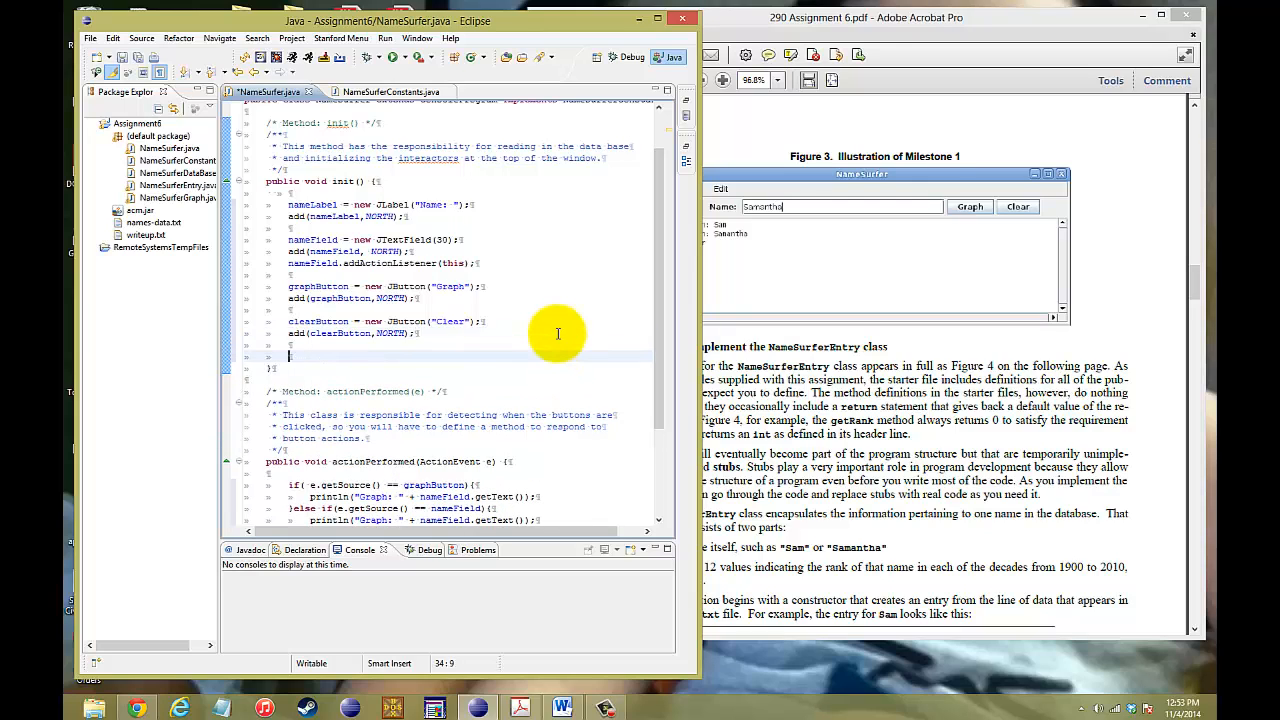
{"action": "type", "text": "addActionLis"}
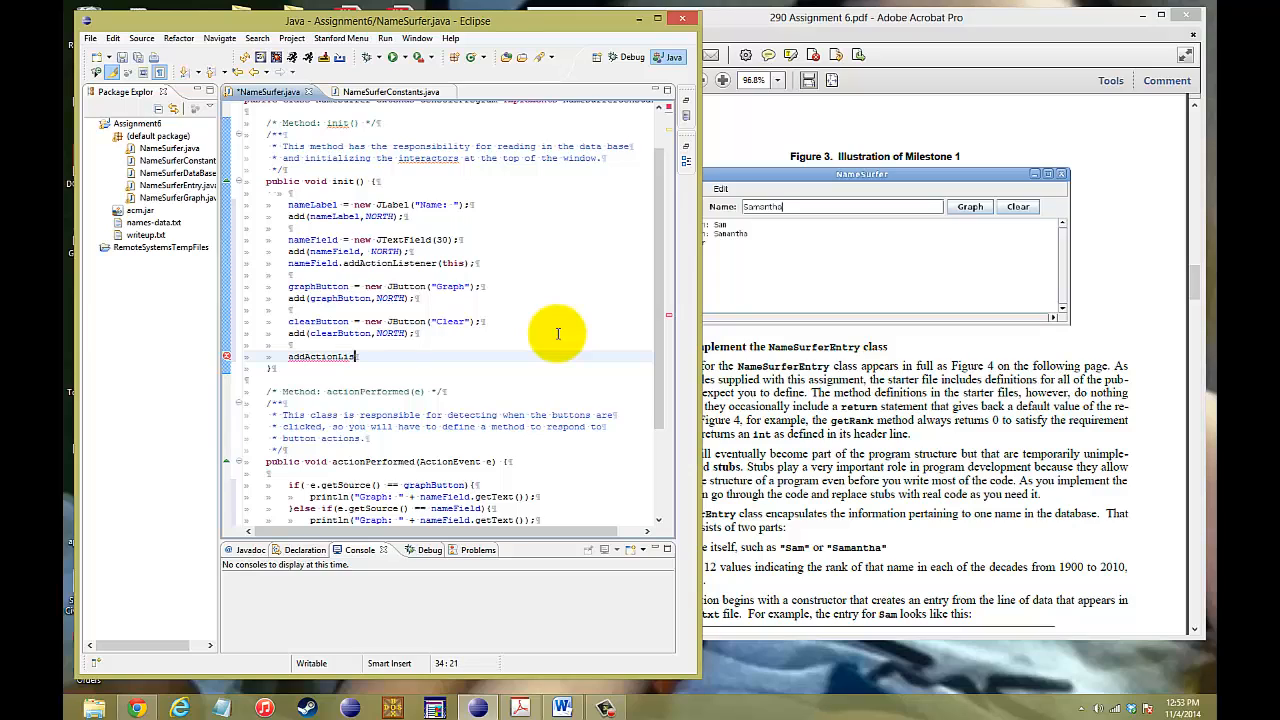
{"action": "type", "text": "eners();"}
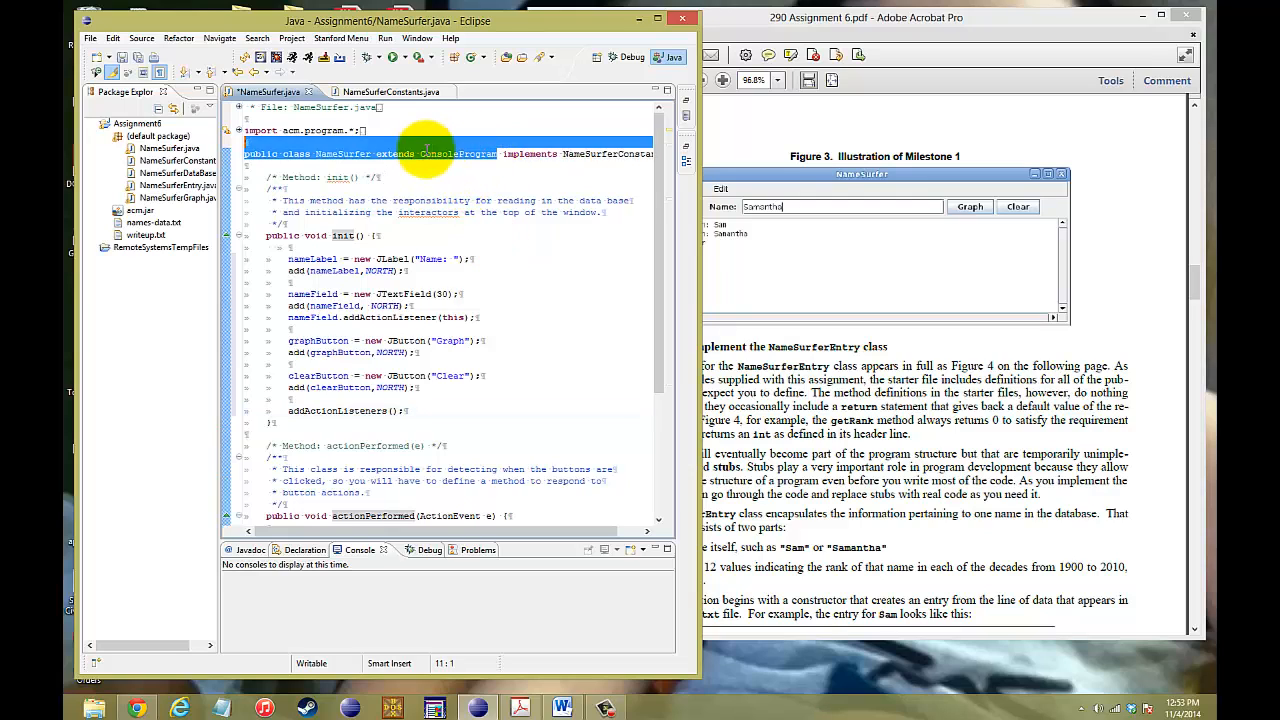
{"action": "left_click", "coordinate": [458, 154]}
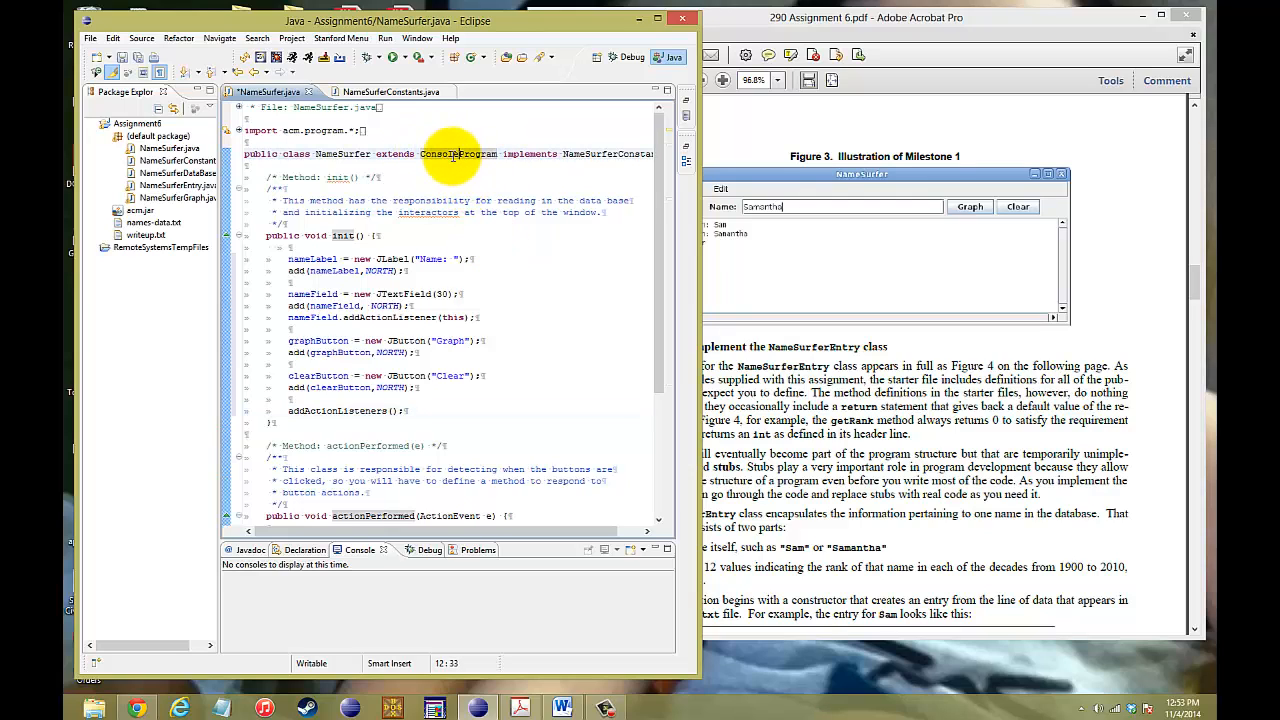
{"action": "double_click", "coordinate": [436, 154]}
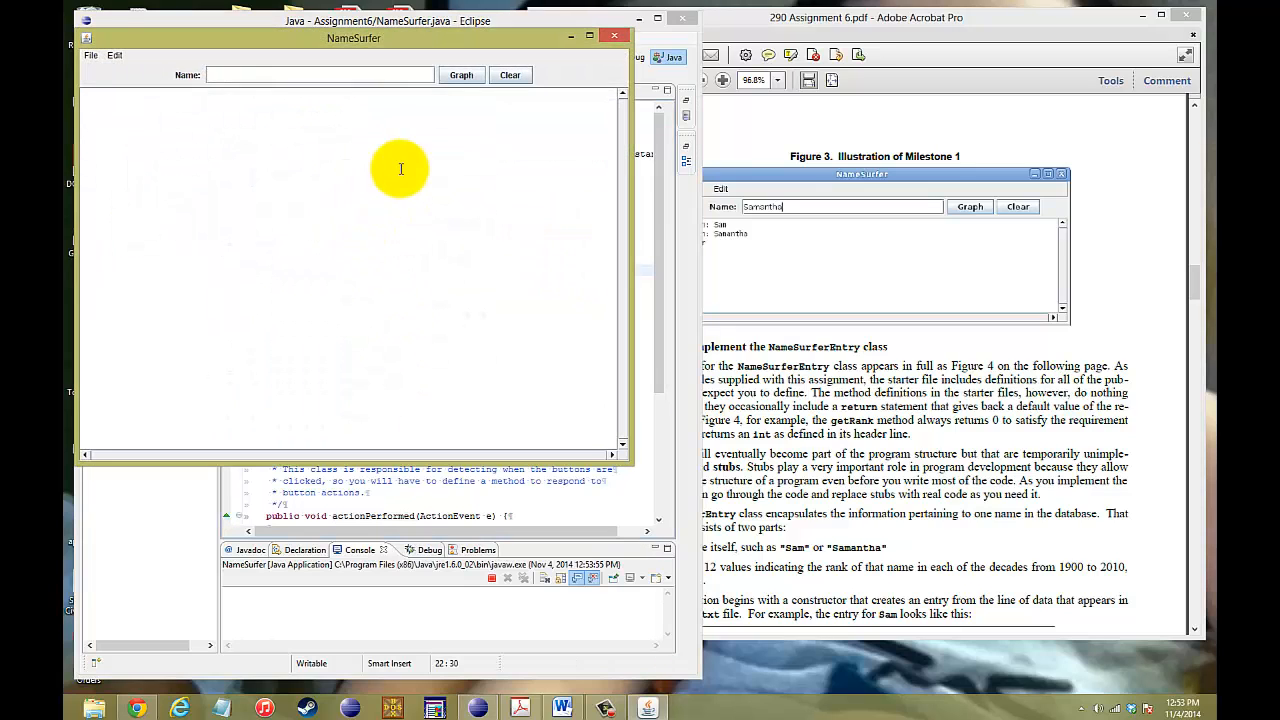
In the running NameSurfer, print Graph lines for Sam and Samantha, then a Clear line.
{"action": "type", "text": "Sam"}
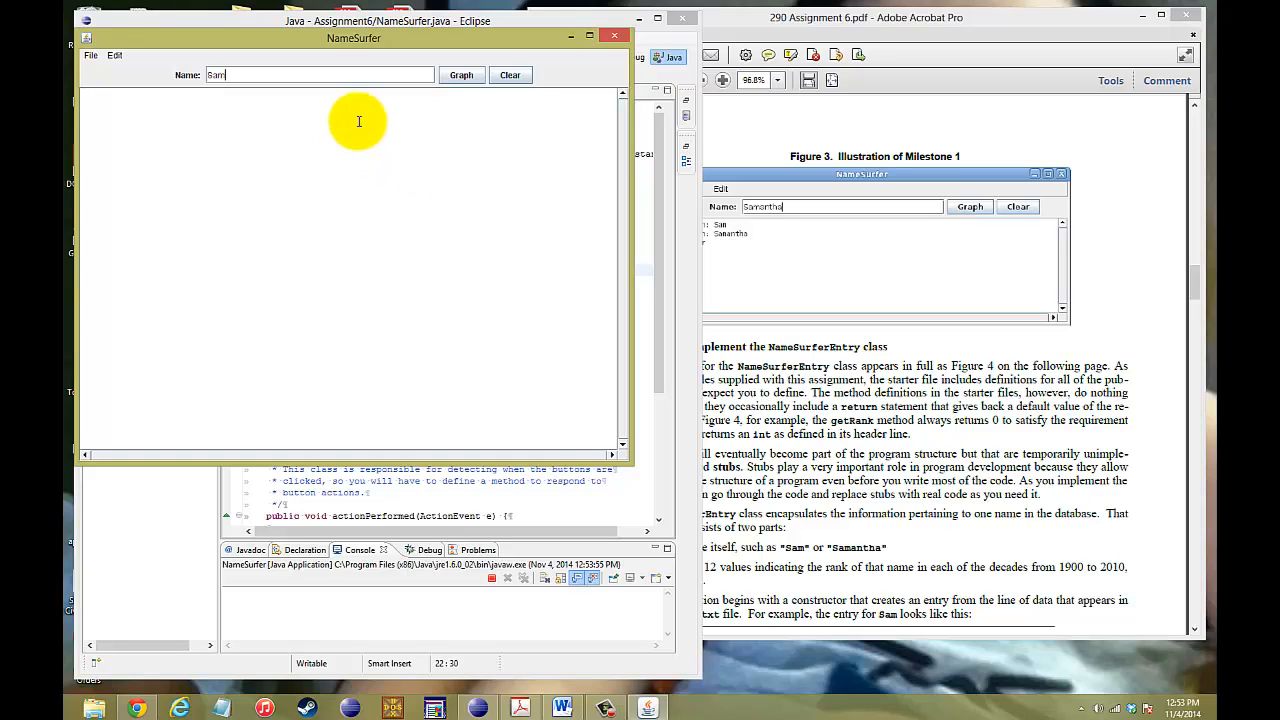
{"action": "left_click", "coordinate": [460, 74]}
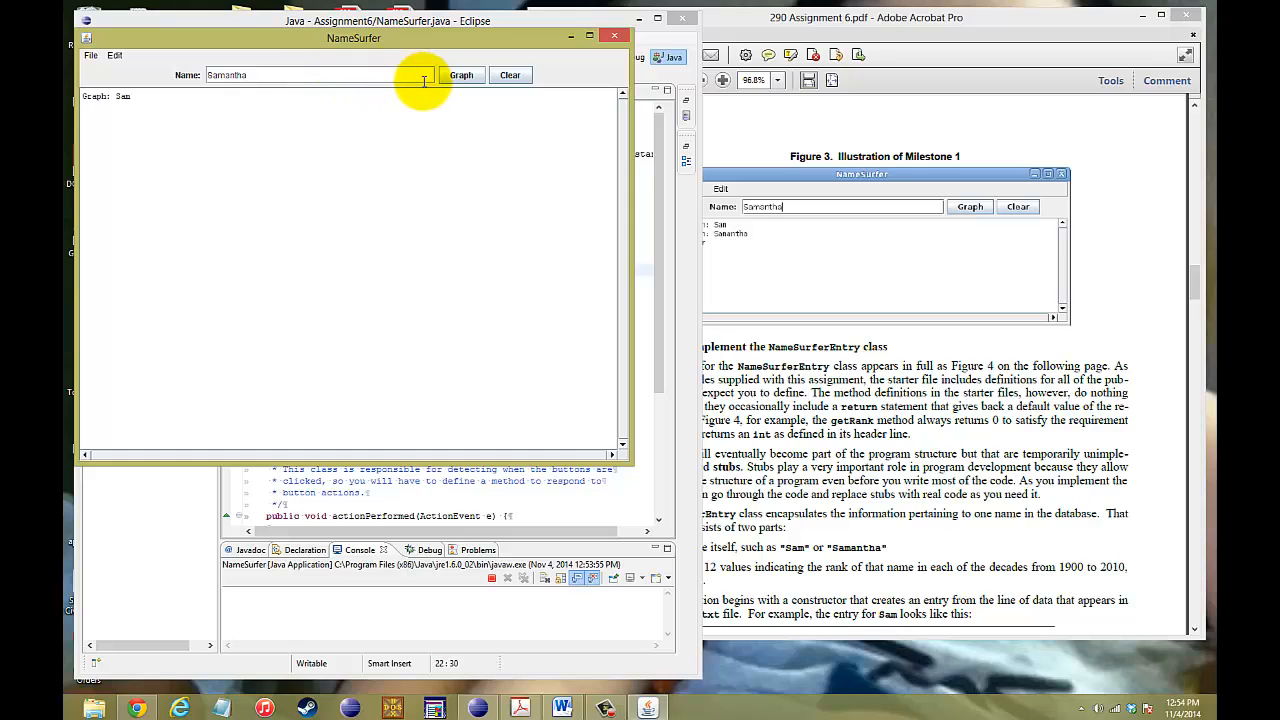
{"action": "left_click", "coordinate": [460, 76]}
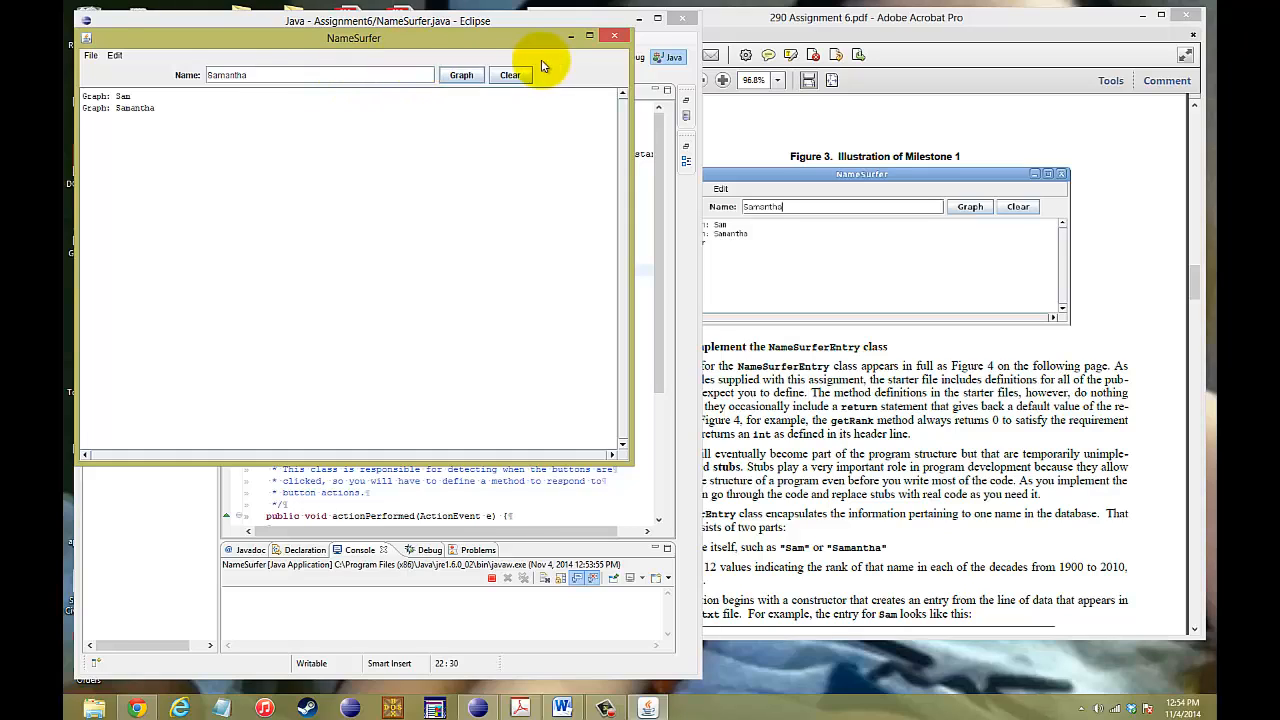
{"action": "left_click", "coordinate": [510, 76]}
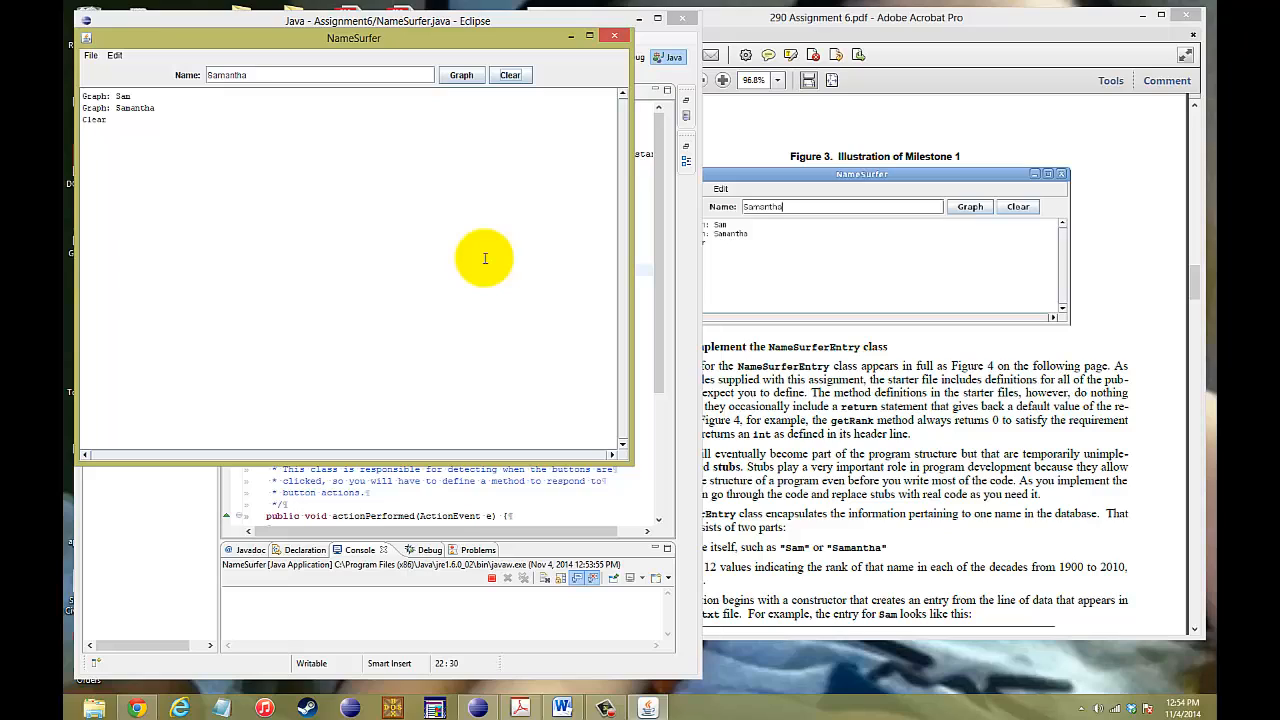
{"action": "mouse_move", "coordinate": [476, 244]}
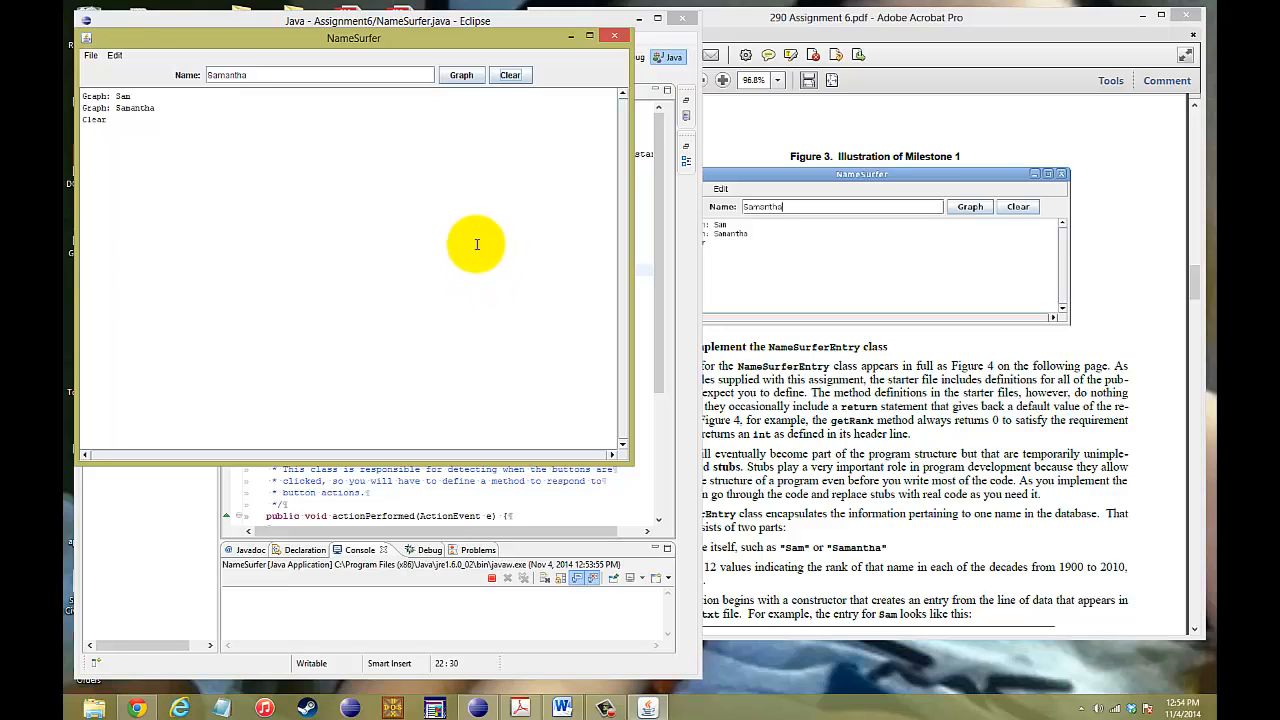